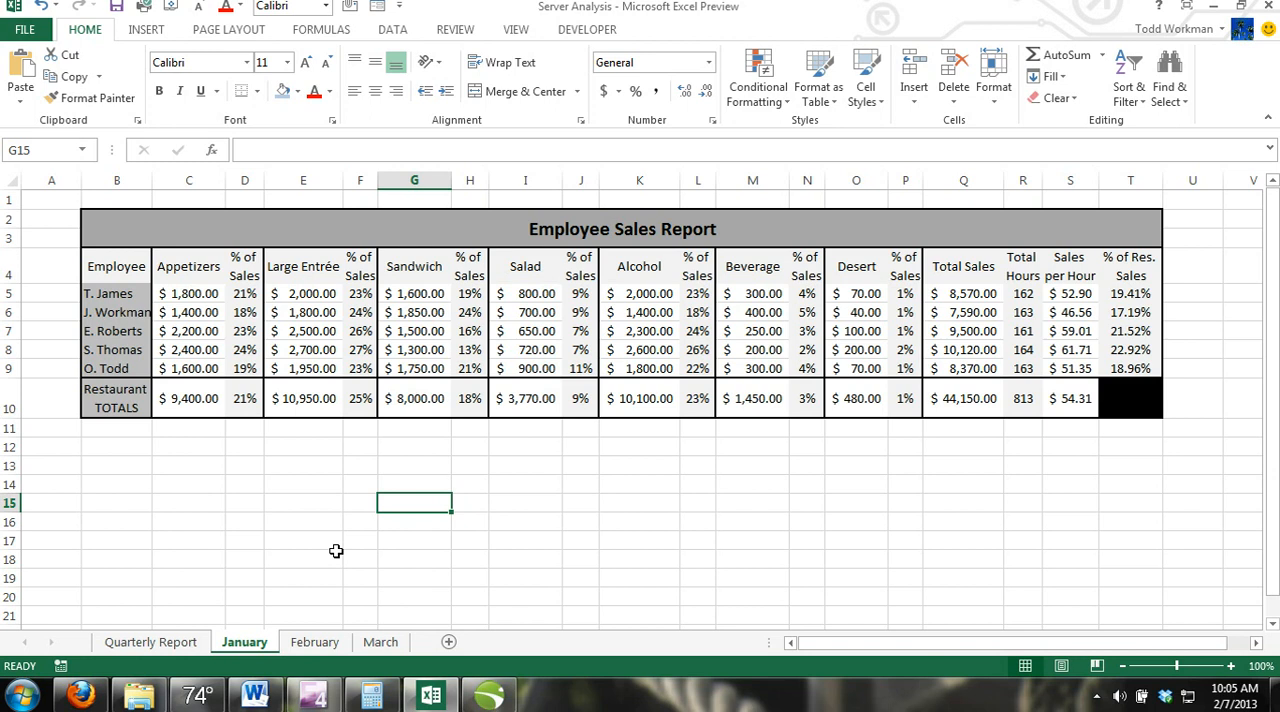
{"action": "mouse_move", "coordinate": [206, 640]}
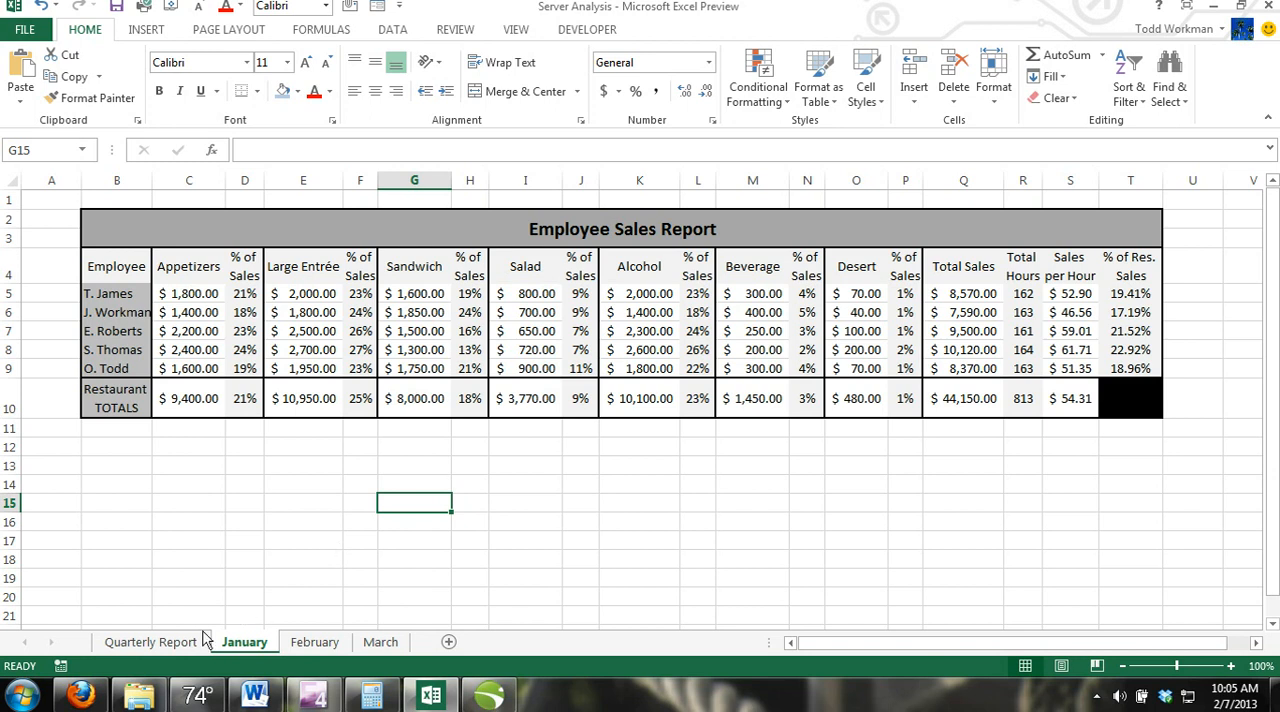
Visit the Quarterly Report sheet, return to January and select the Employee Sales Report title cell B2
{"action": "left_click", "coordinate": [150, 642]}
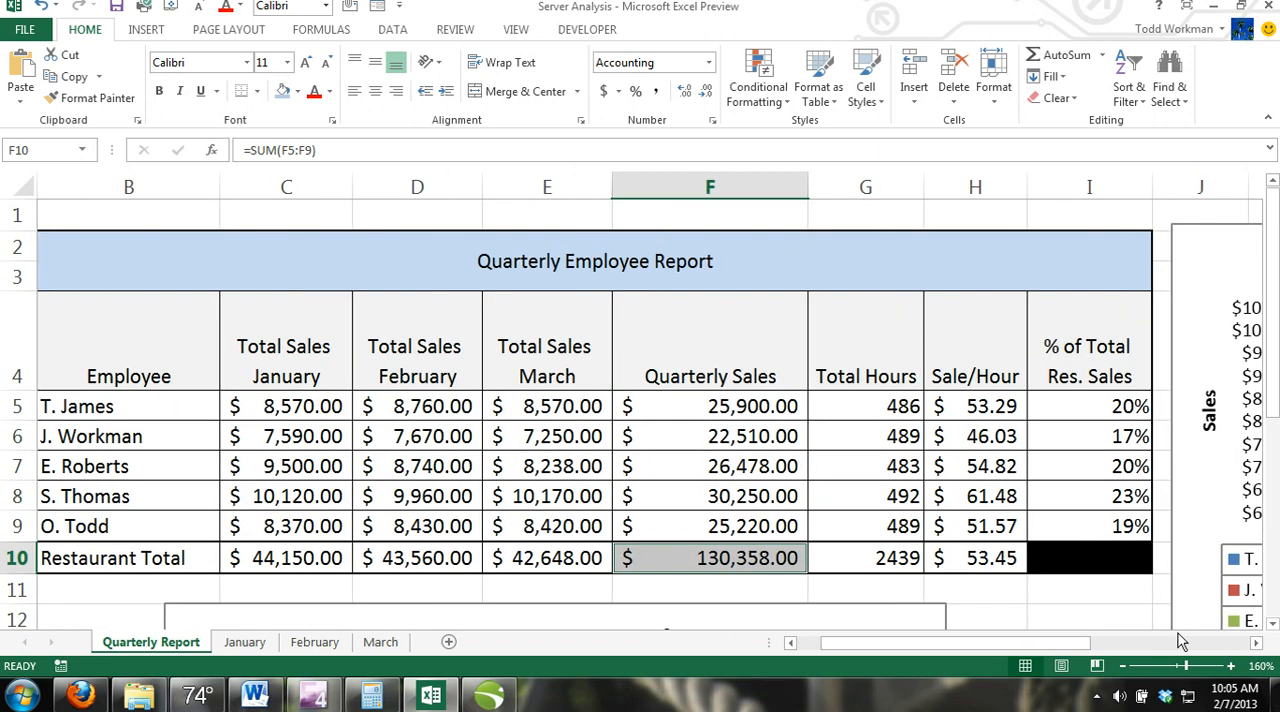
{"action": "mouse_move", "coordinate": [848, 488]}
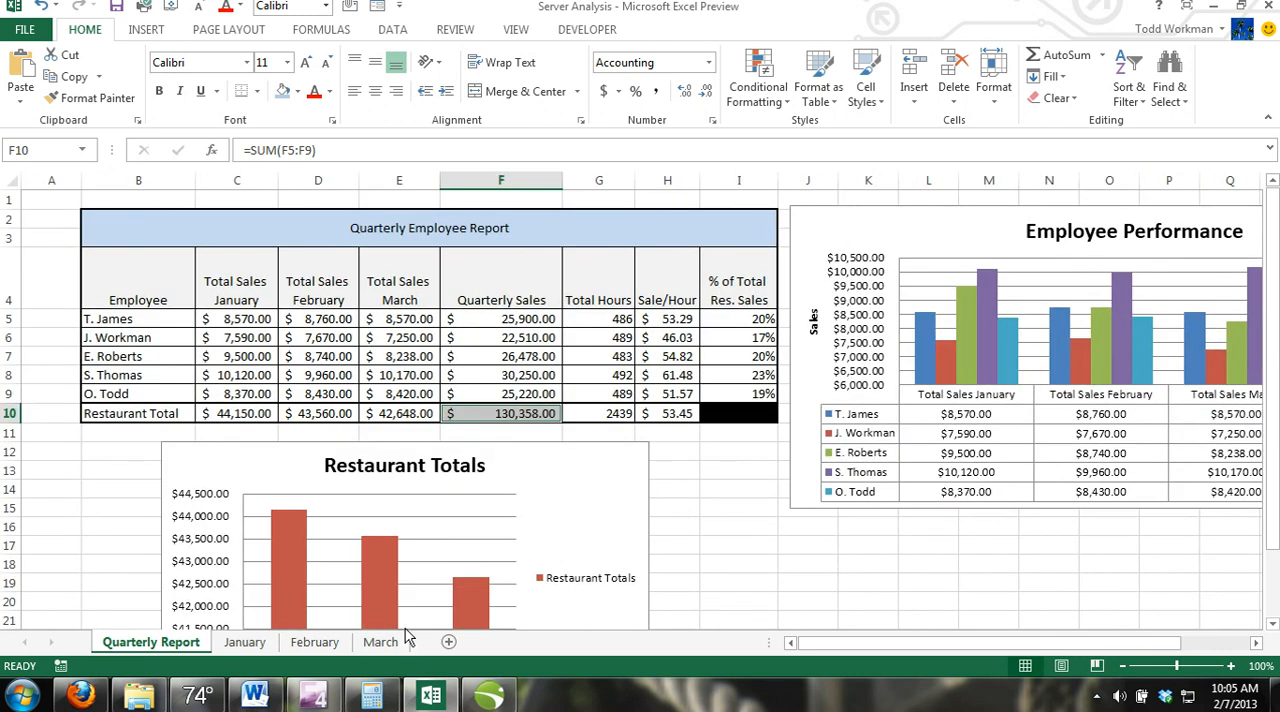
{"action": "left_click", "coordinate": [244, 640]}
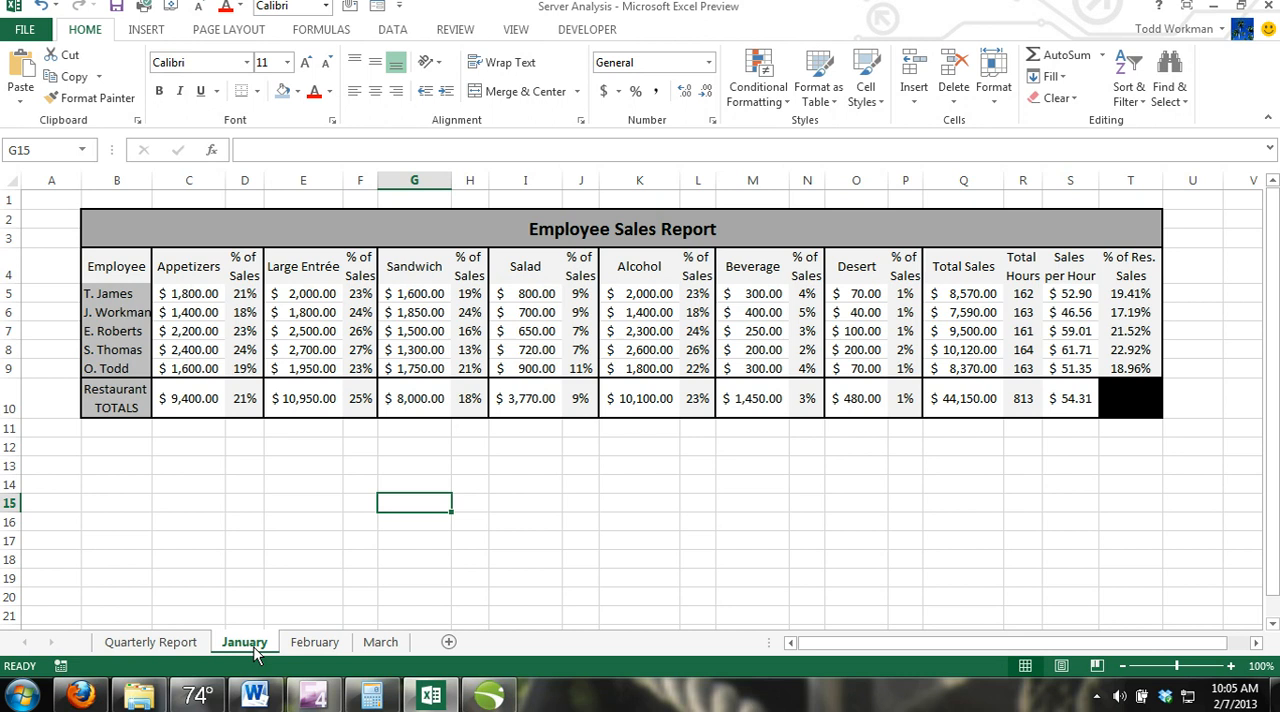
{"action": "mouse_move", "coordinate": [308, 600]}
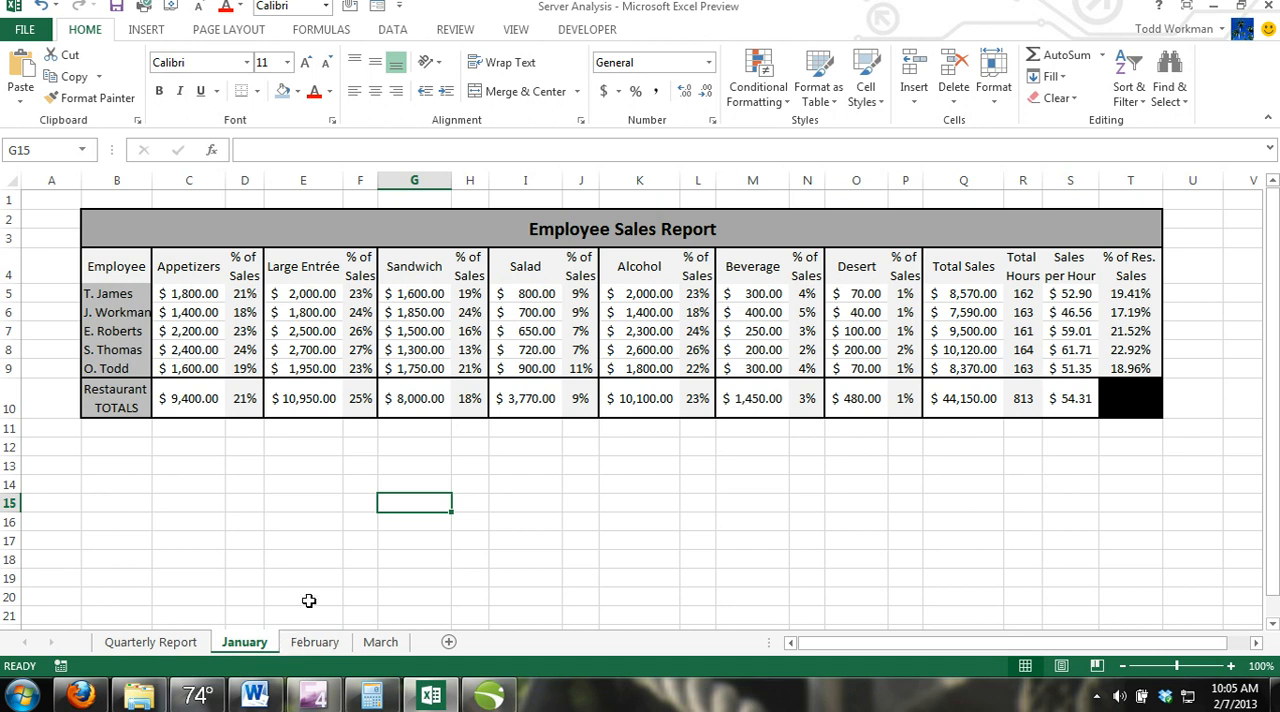
{"action": "mouse_move", "coordinate": [320, 594]}
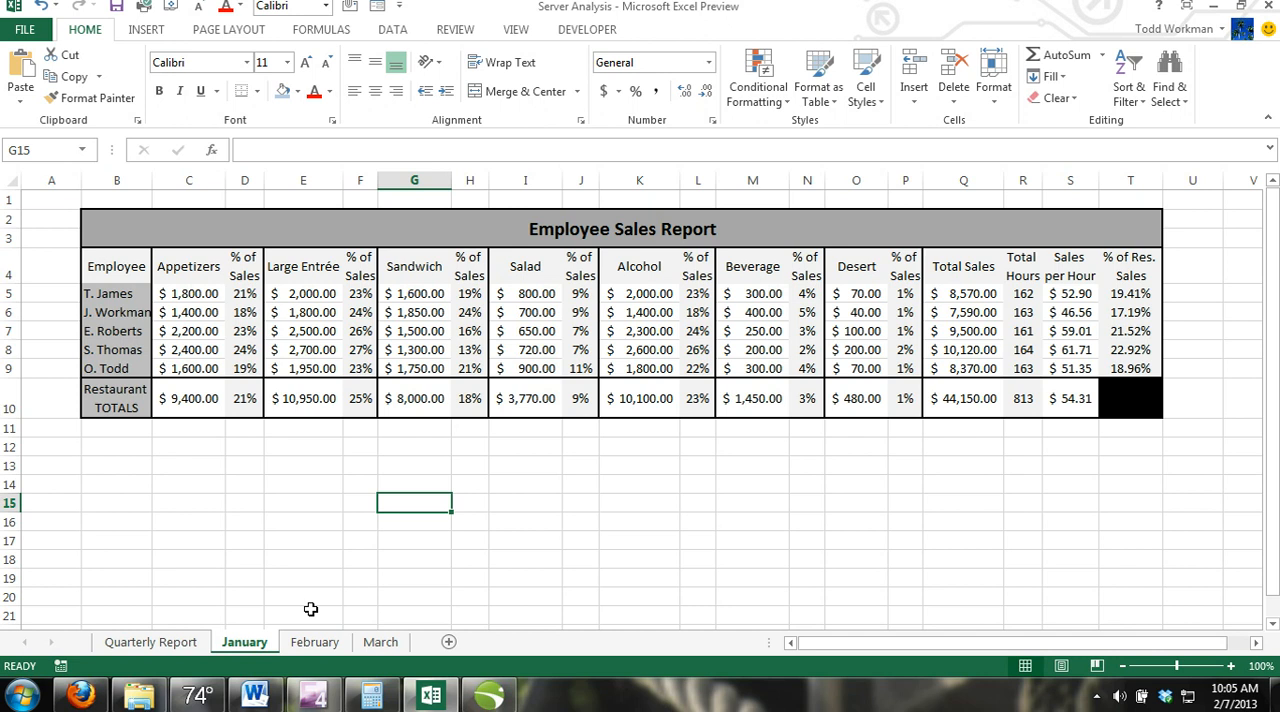
{"action": "mouse_move", "coordinate": [280, 588]}
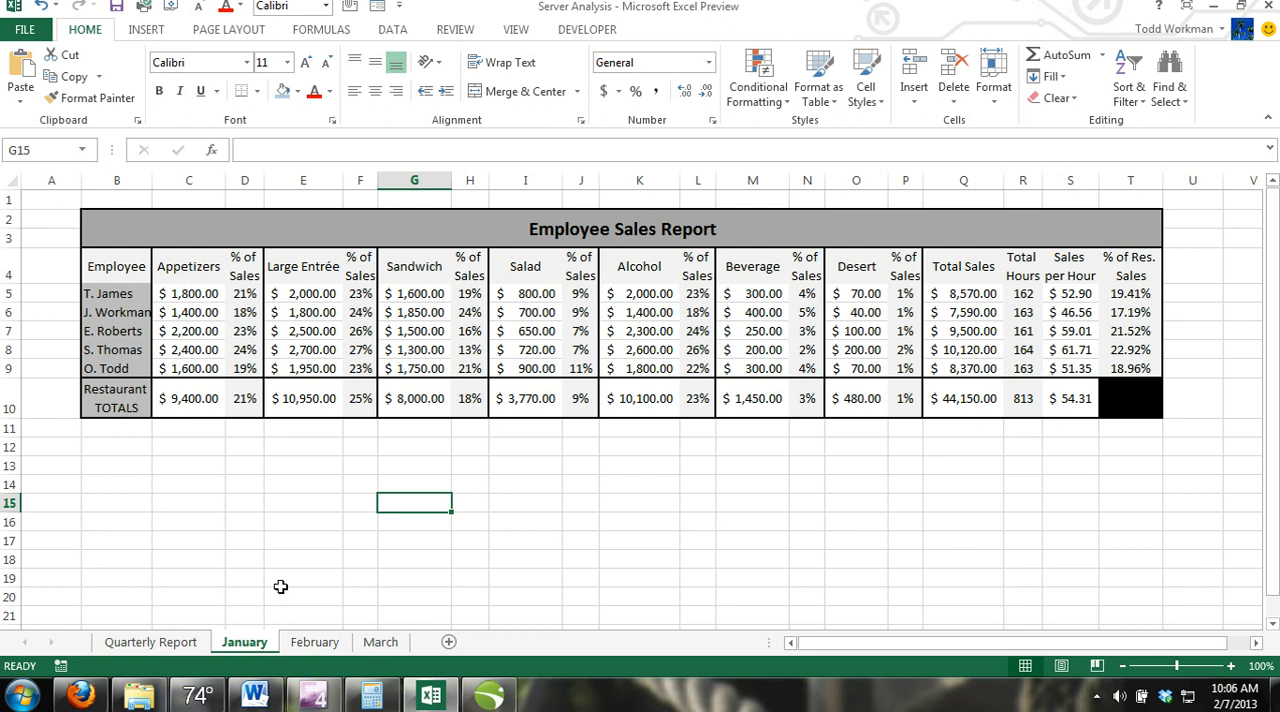
{"action": "mouse_move", "coordinate": [272, 584]}
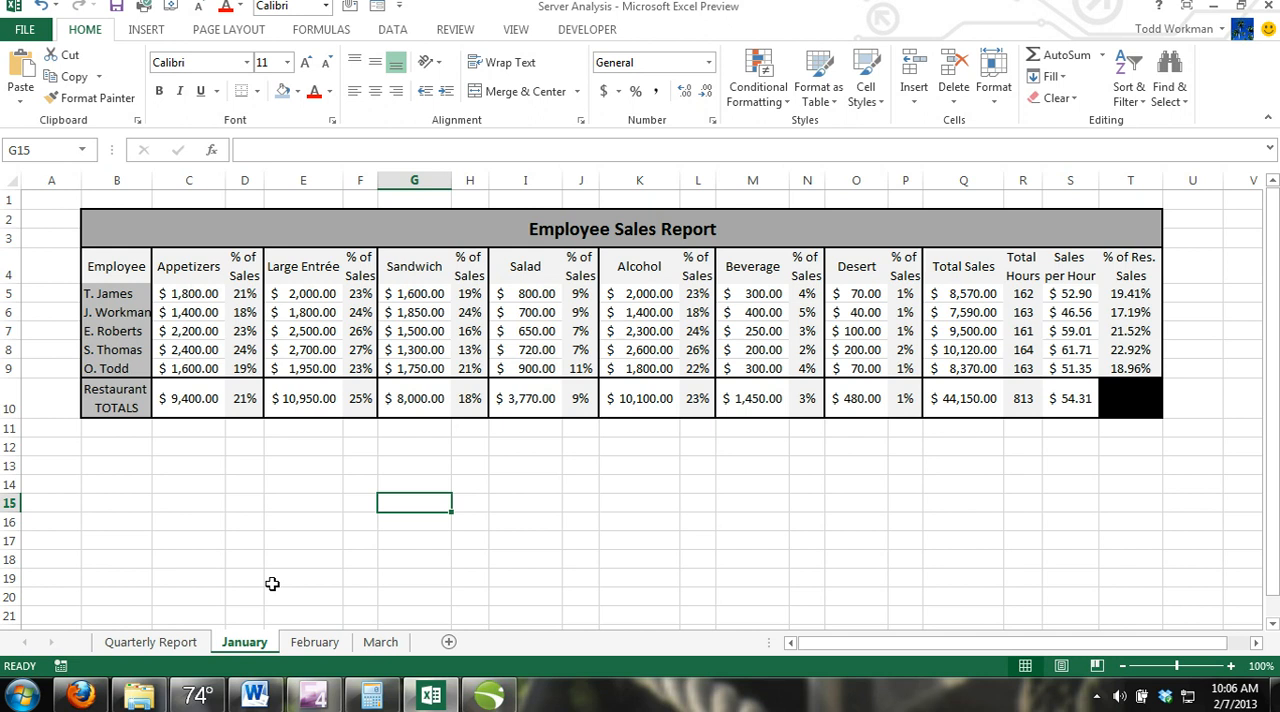
{"action": "left_click", "coordinate": [304, 578]}
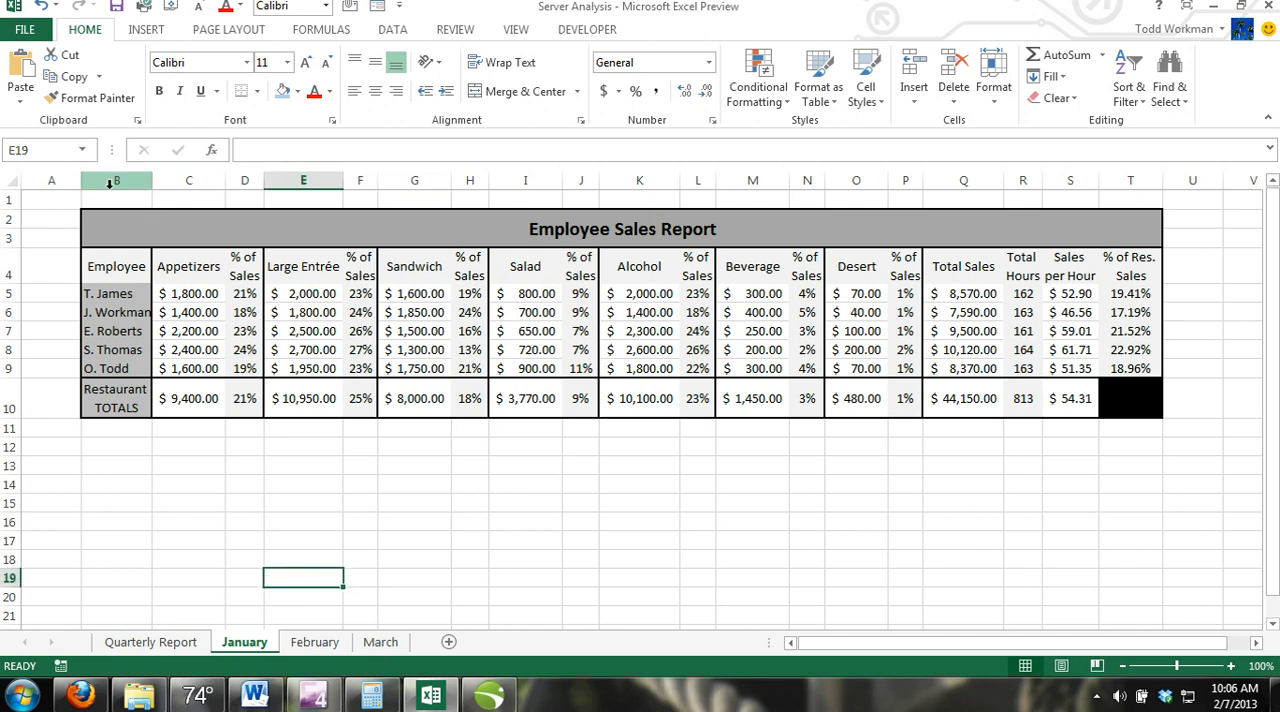
{"action": "left_click", "coordinate": [116, 180]}
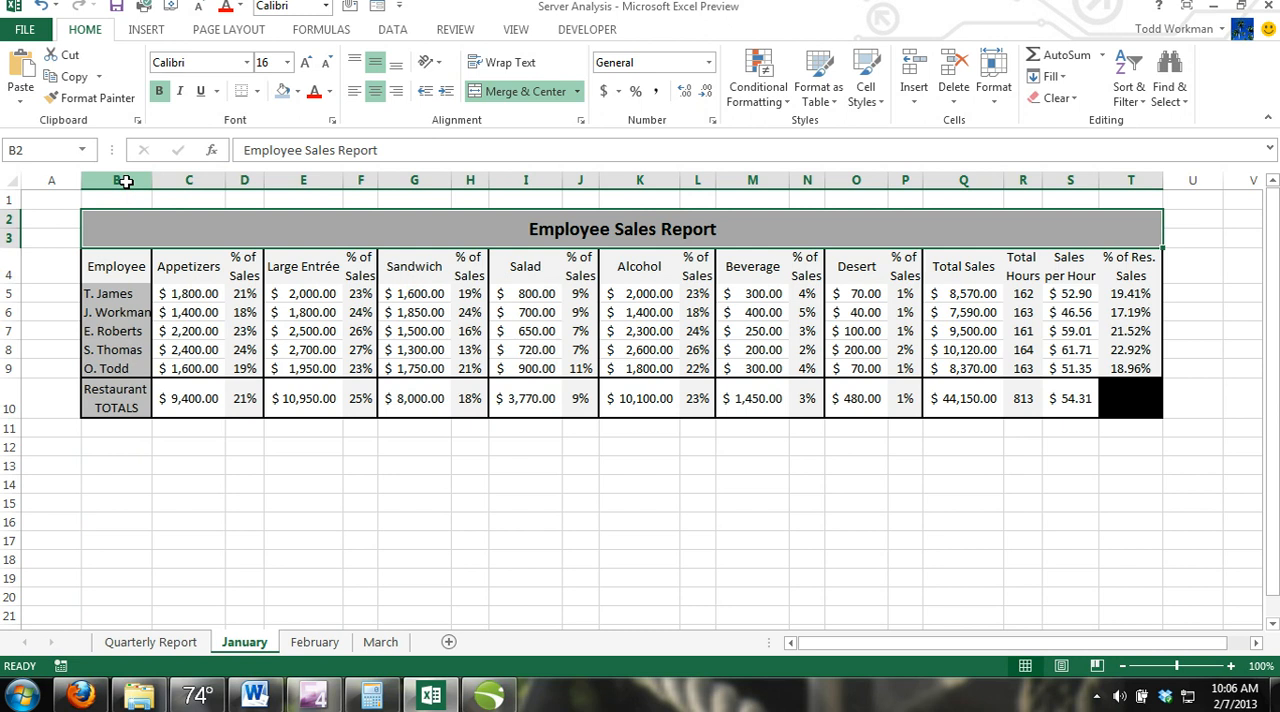
Select whole columns B through T spanning the report
{"action": "left_click", "coordinate": [124, 180]}
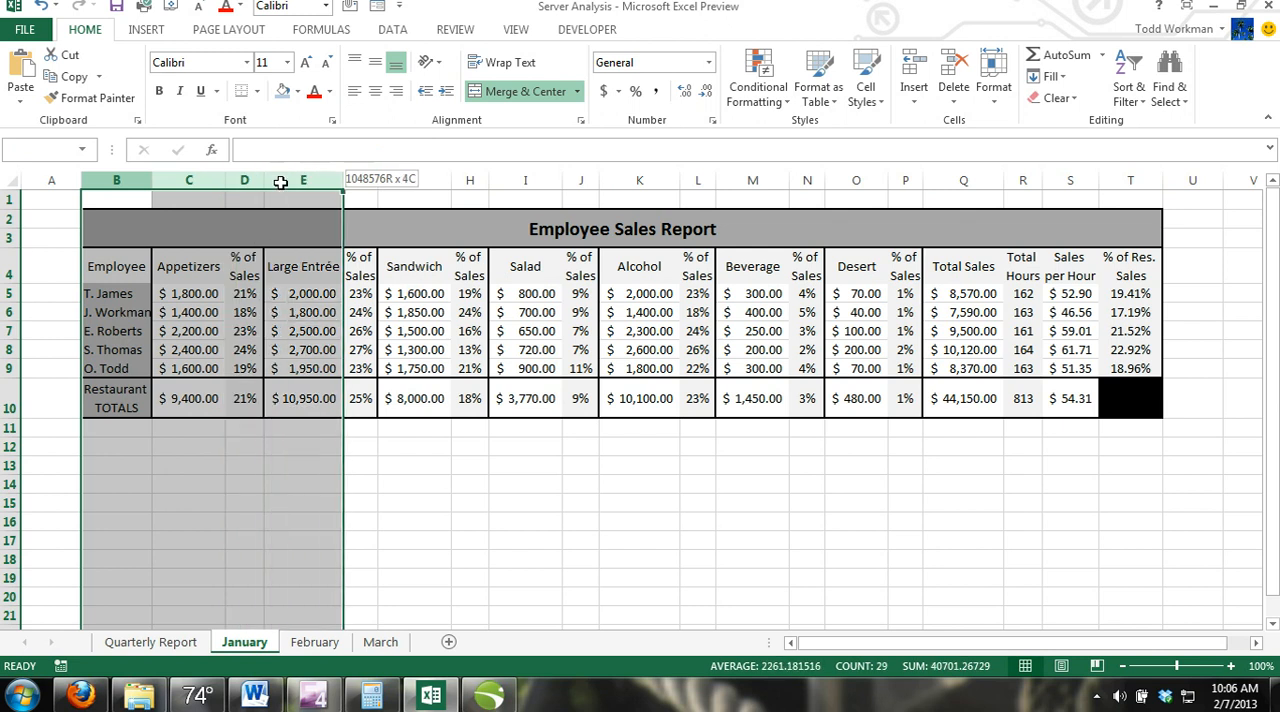
{"action": "left_click_drag", "start_coordinate": [302, 178], "coordinate": [752, 178]}
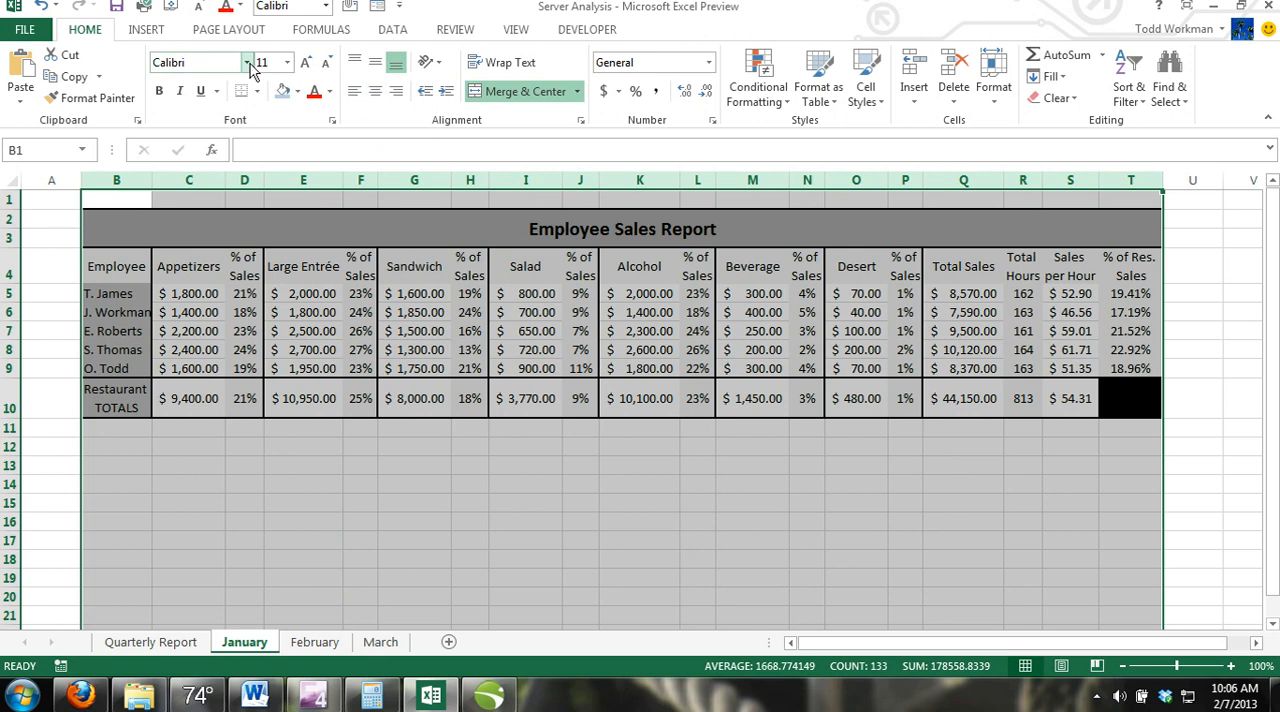
{"action": "left_click", "coordinate": [248, 62]}
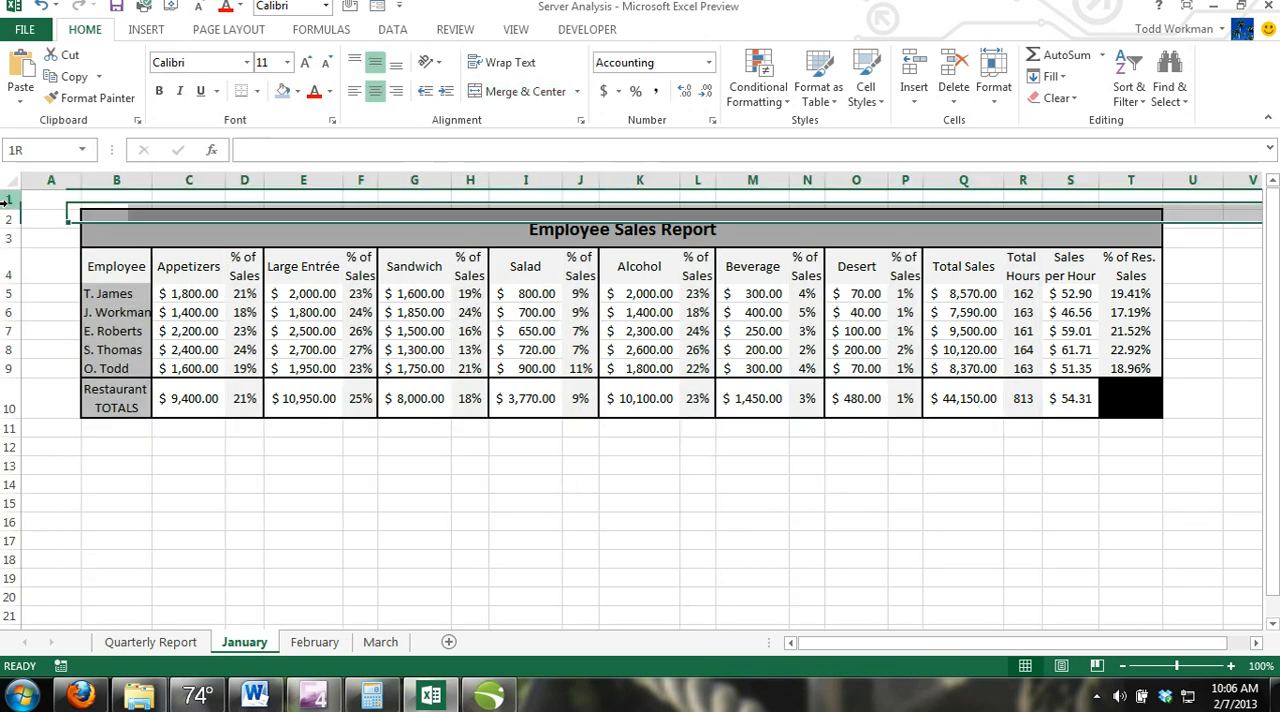
{"action": "left_click", "coordinate": [52, 200]}
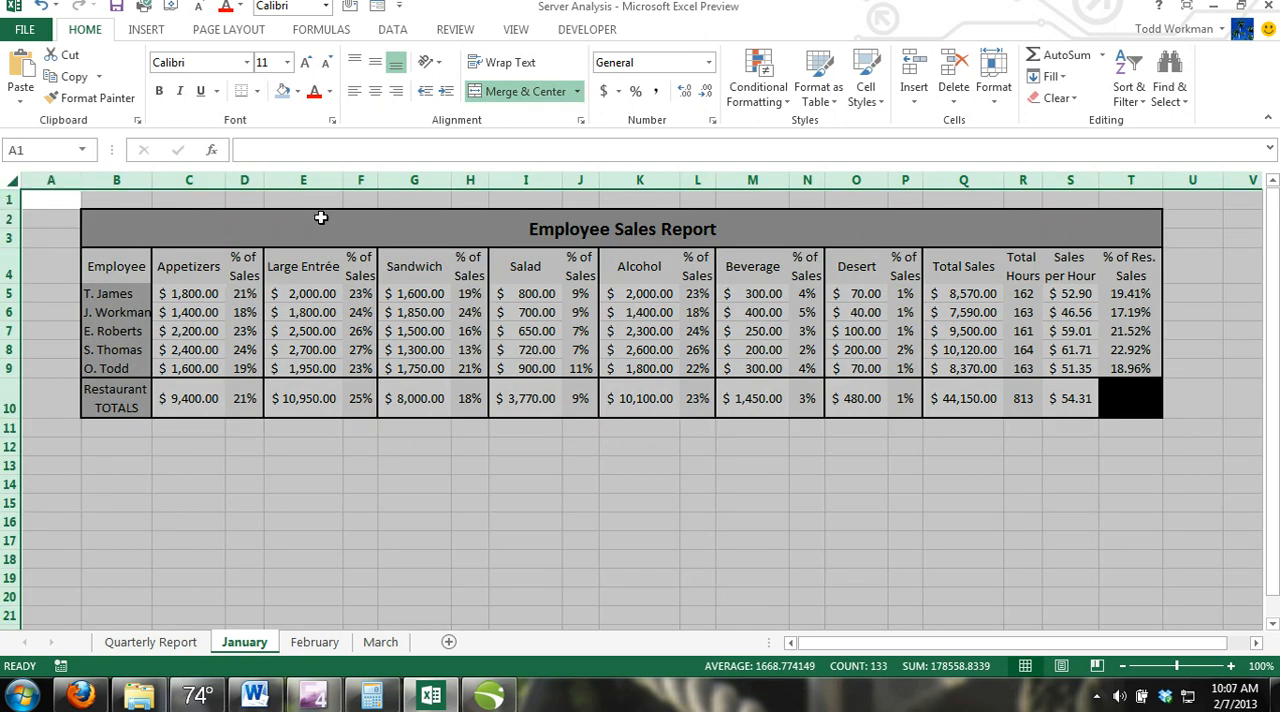
{"action": "mouse_move", "coordinate": [288, 70]}
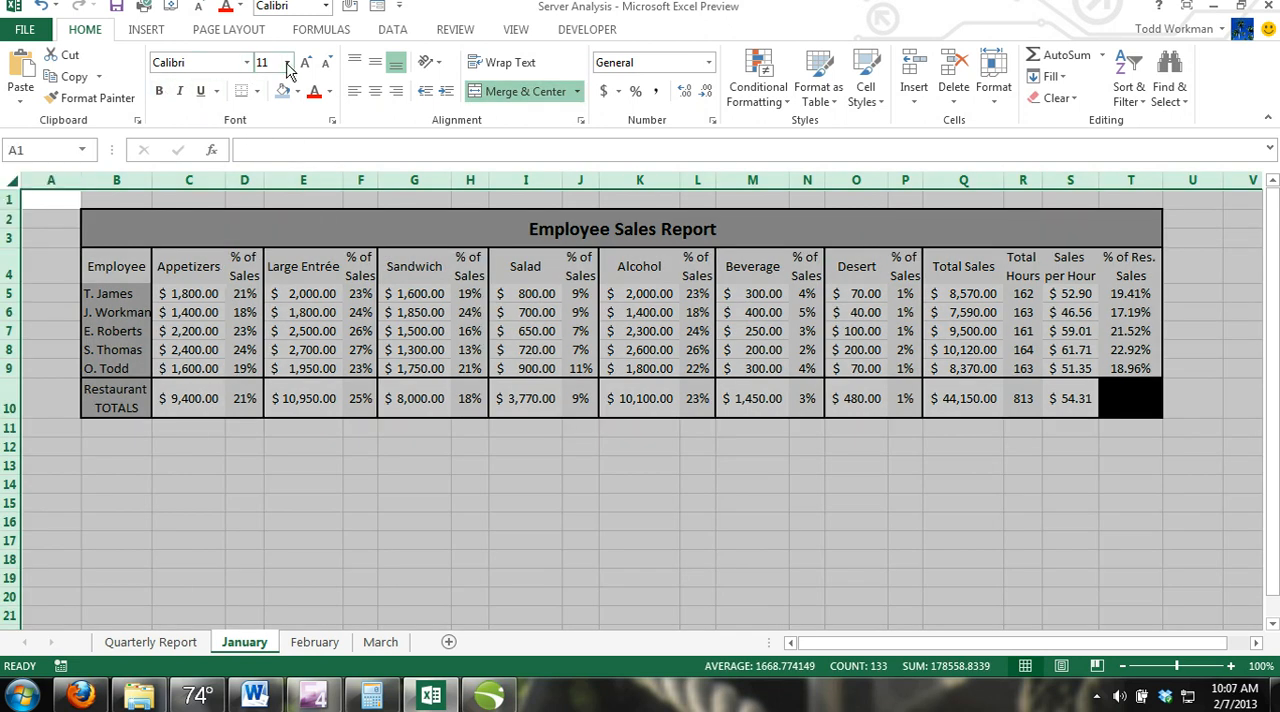
{"action": "left_click", "coordinate": [288, 62]}
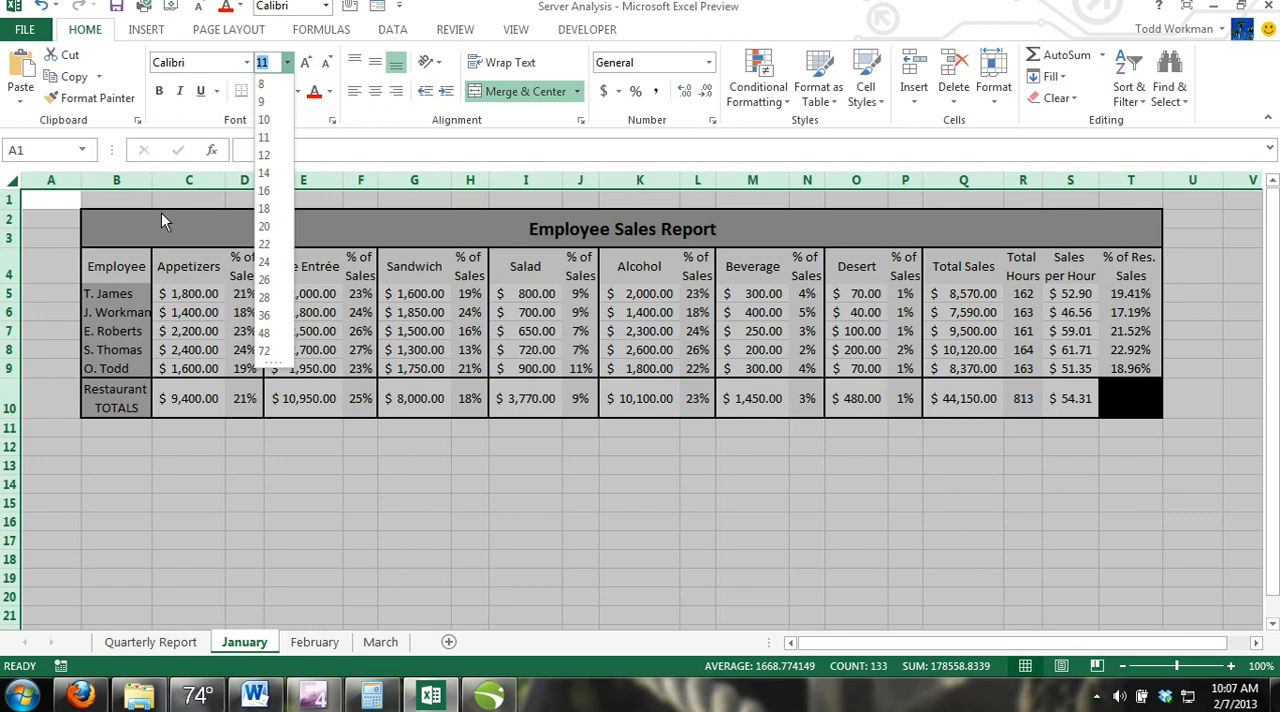
{"action": "left_click", "coordinate": [524, 516]}
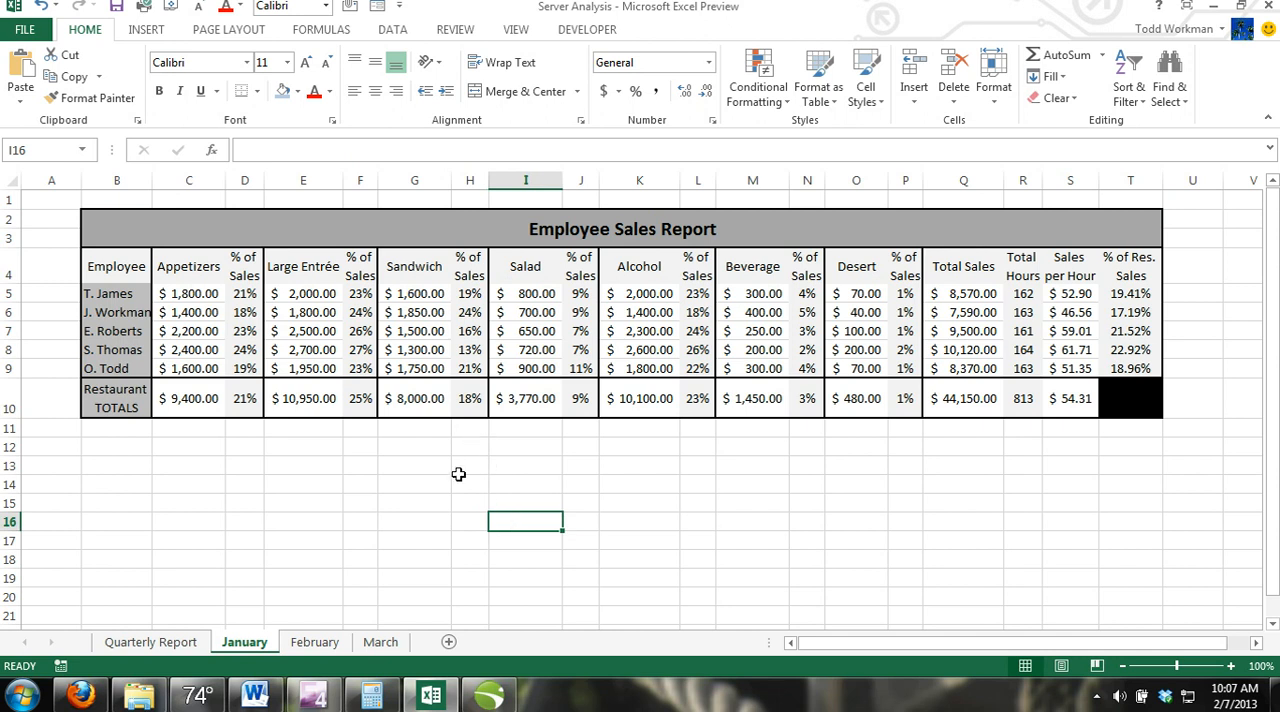
{"action": "left_click", "coordinate": [414, 484]}
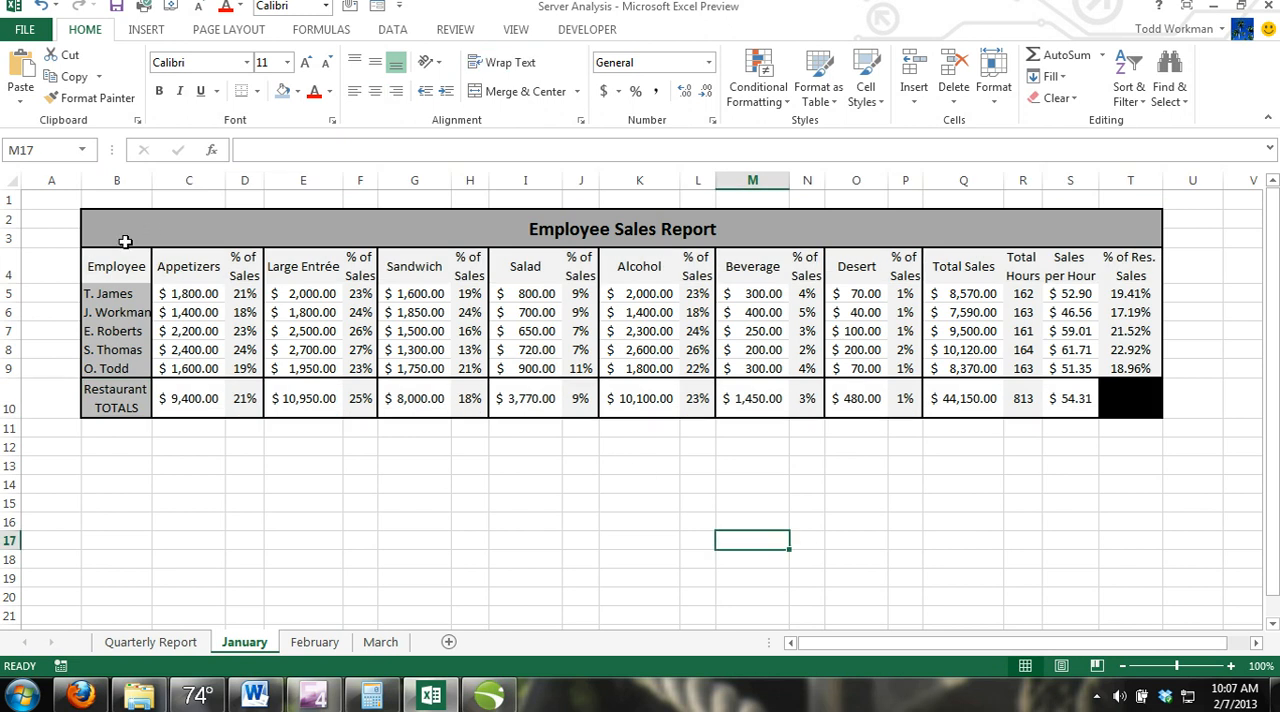
{"action": "left_click", "coordinate": [116, 266]}
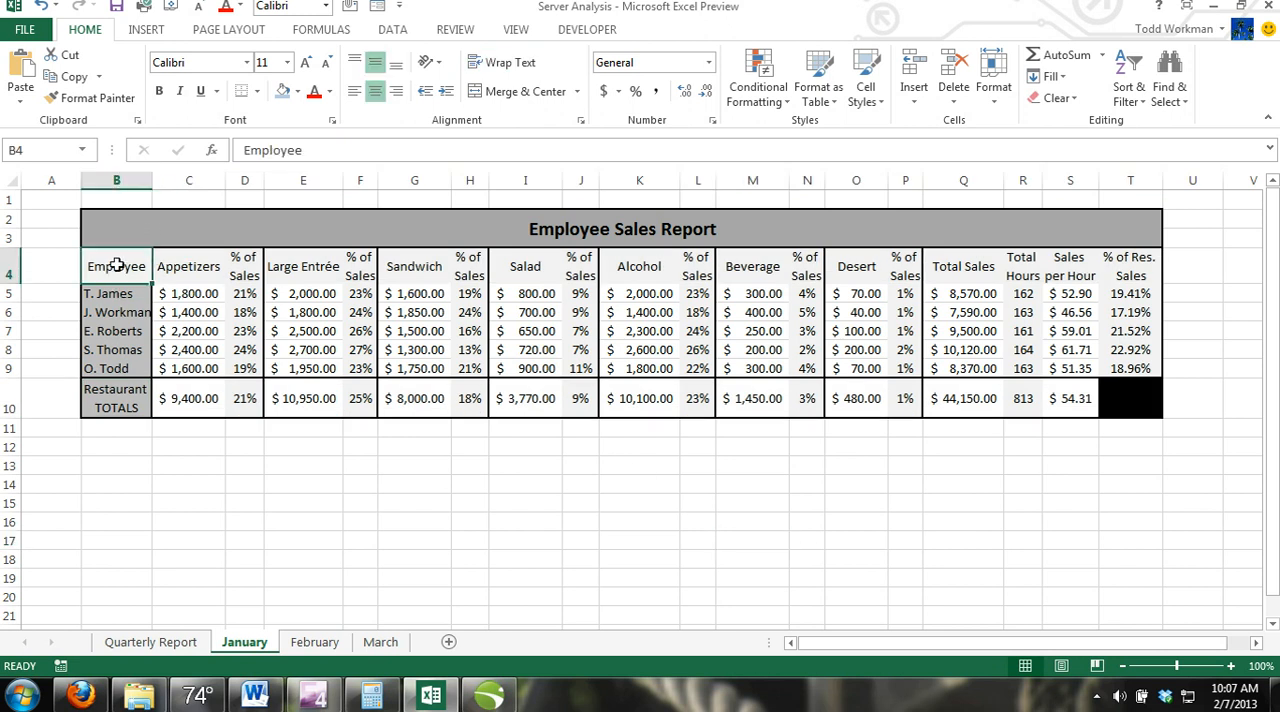
{"action": "mouse_move", "coordinate": [1000, 420]}
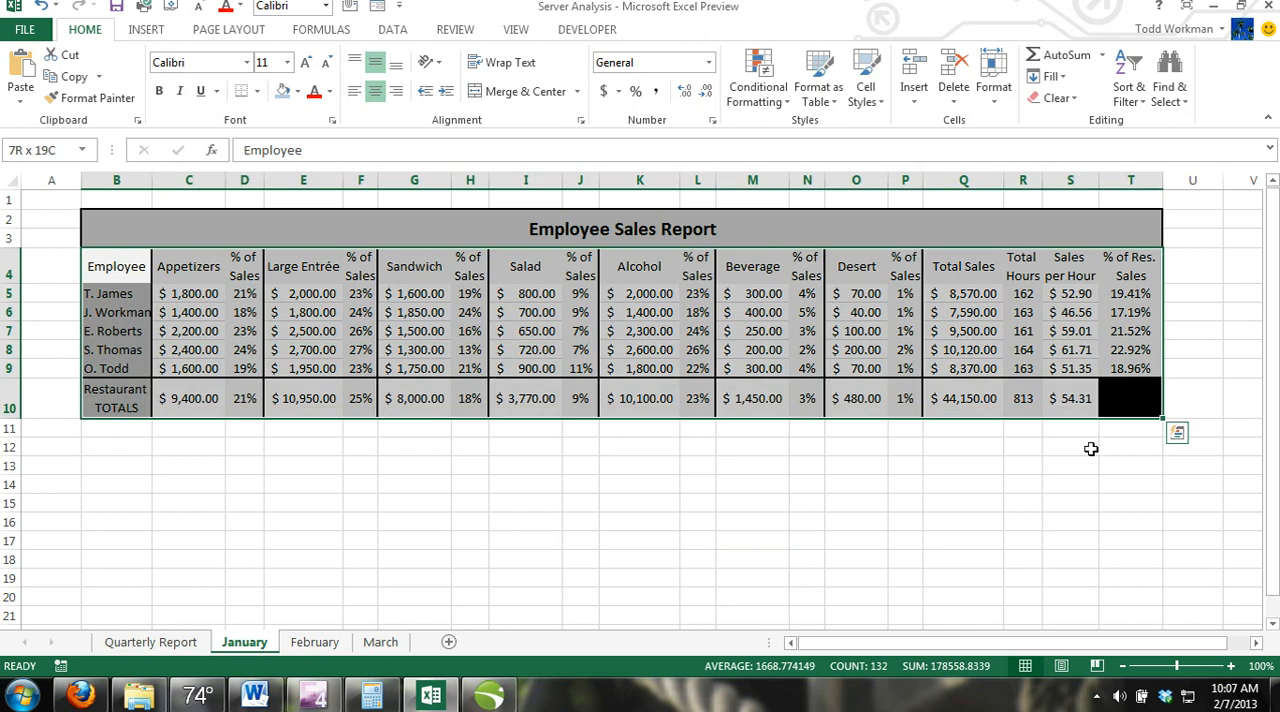
{"action": "mouse_move", "coordinate": [122, 484]}
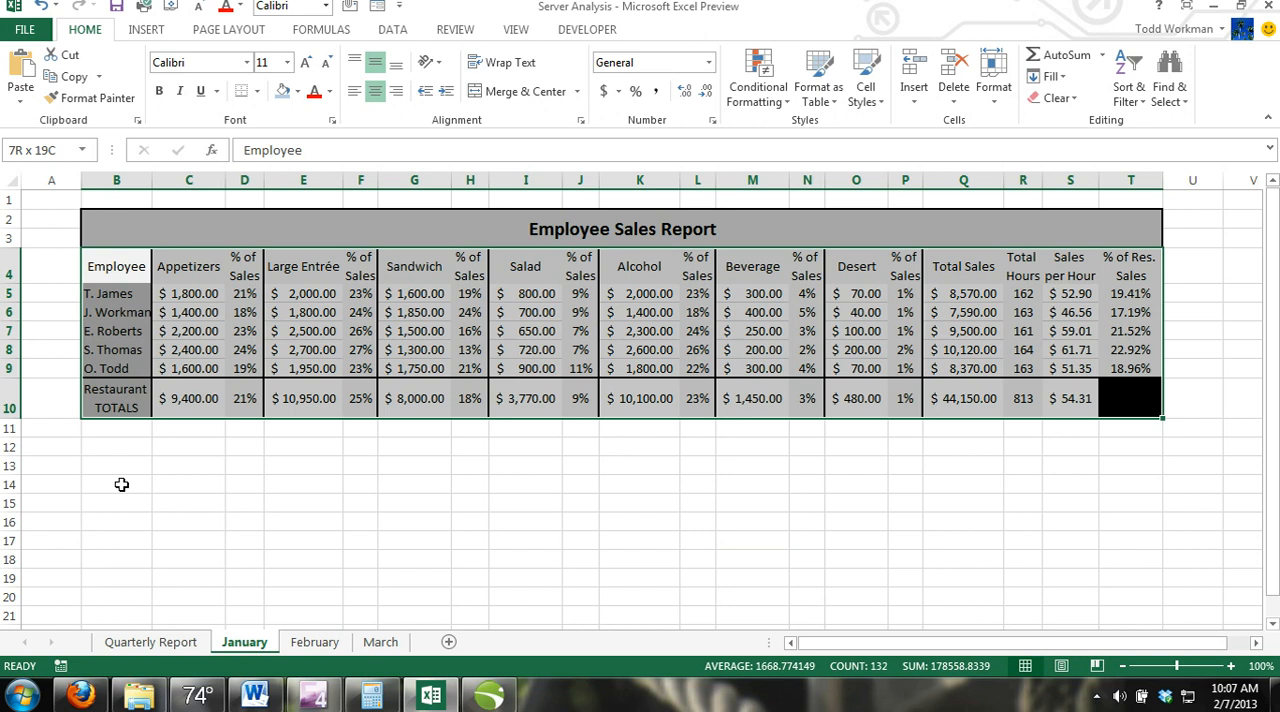
{"action": "left_click", "coordinate": [116, 484]}
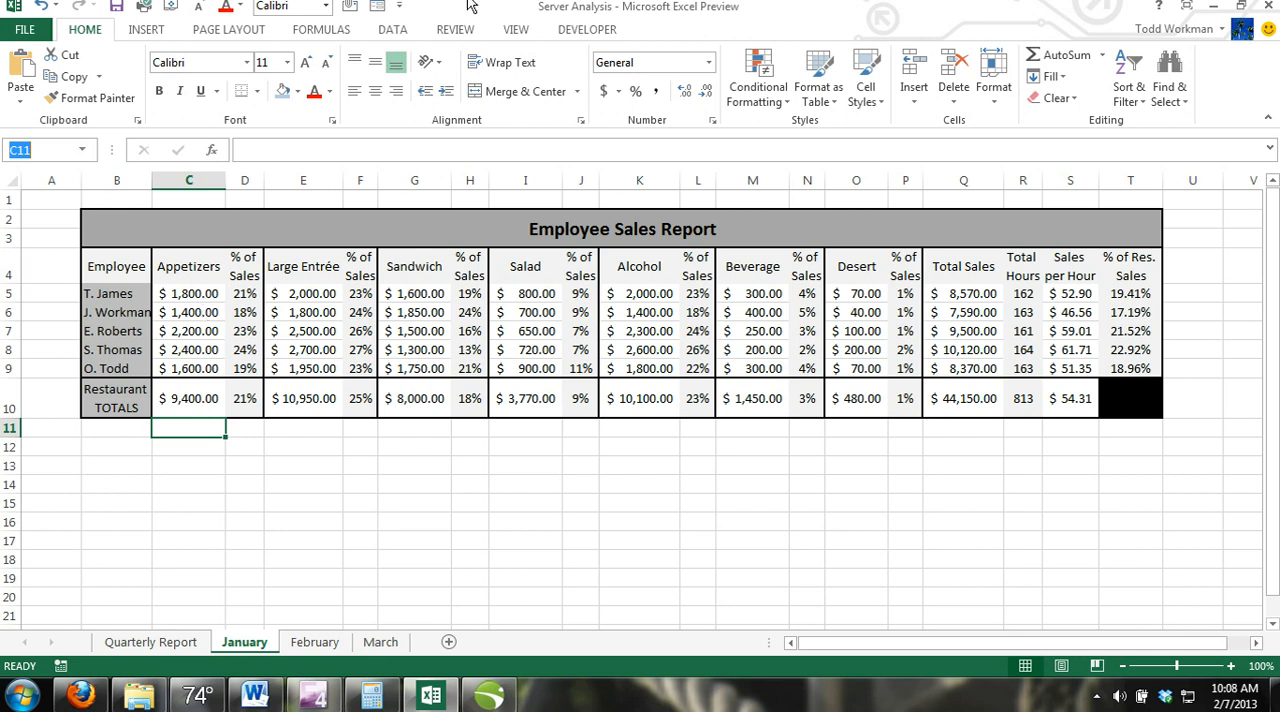
Use Go To with the reference A1:F20 to select the report block
{"action": "left_click", "coordinate": [1168, 76]}
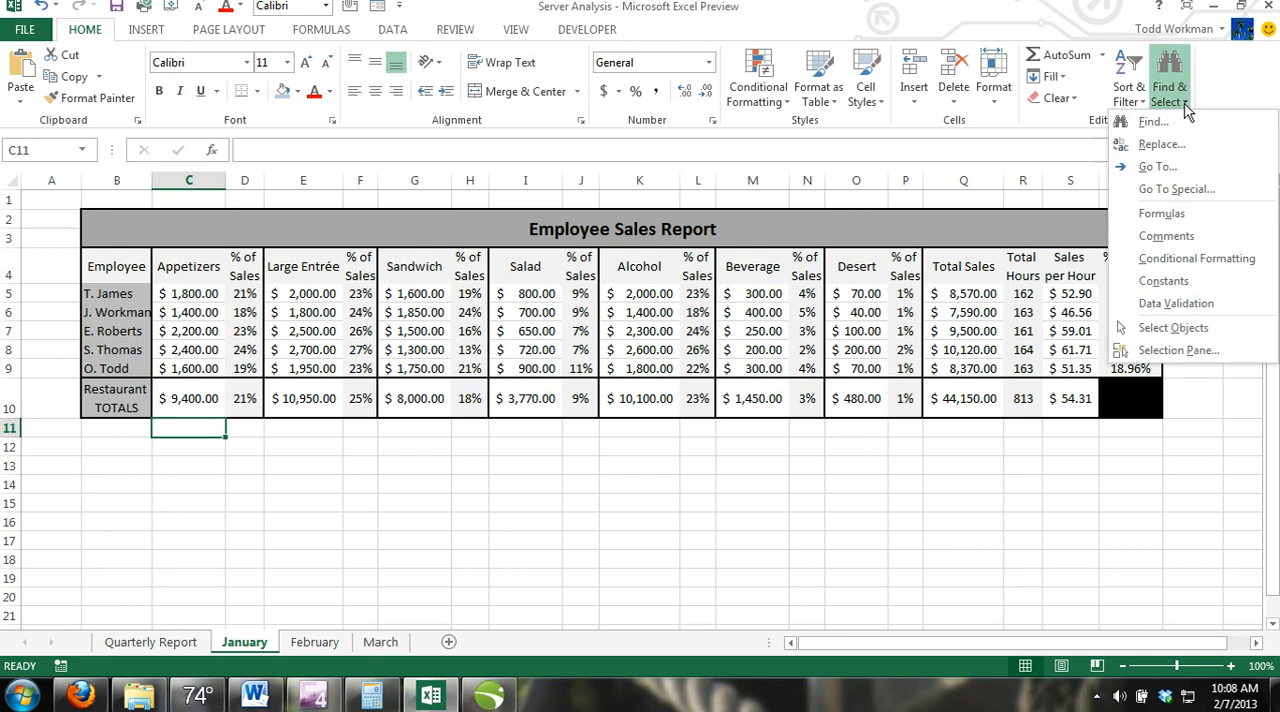
{"action": "mouse_move", "coordinate": [1160, 144]}
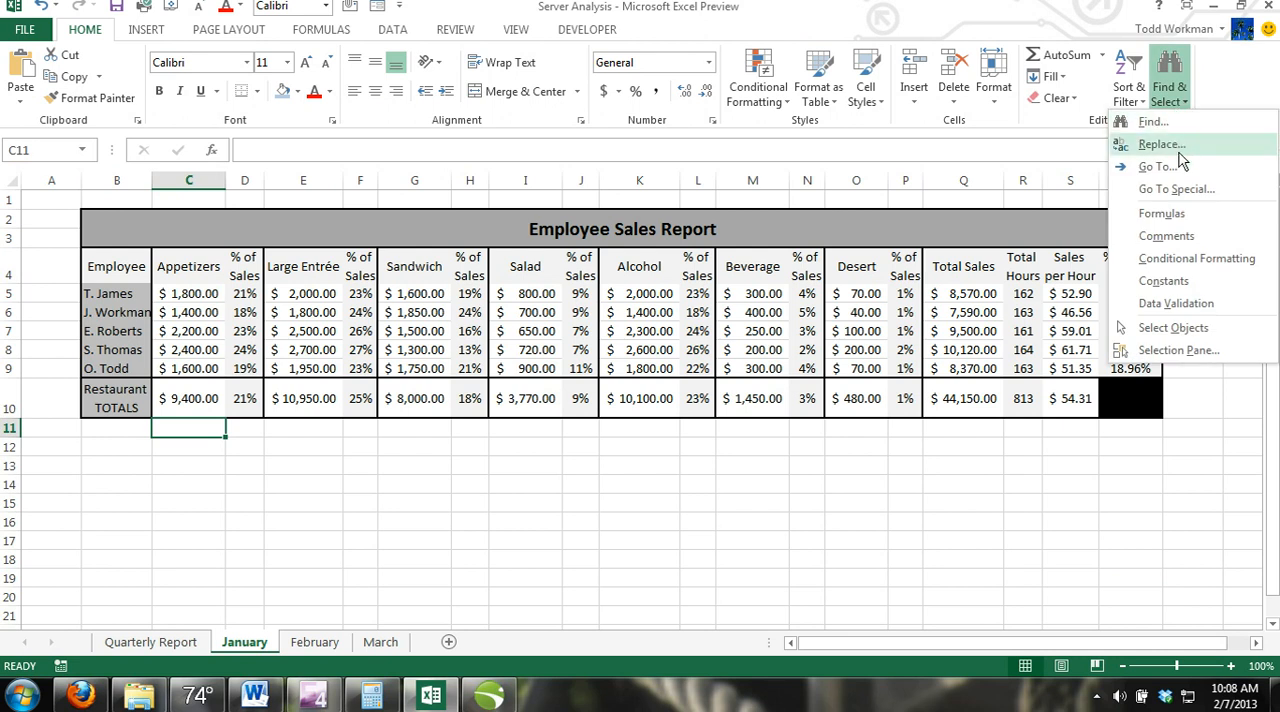
{"action": "left_click", "coordinate": [1162, 166]}
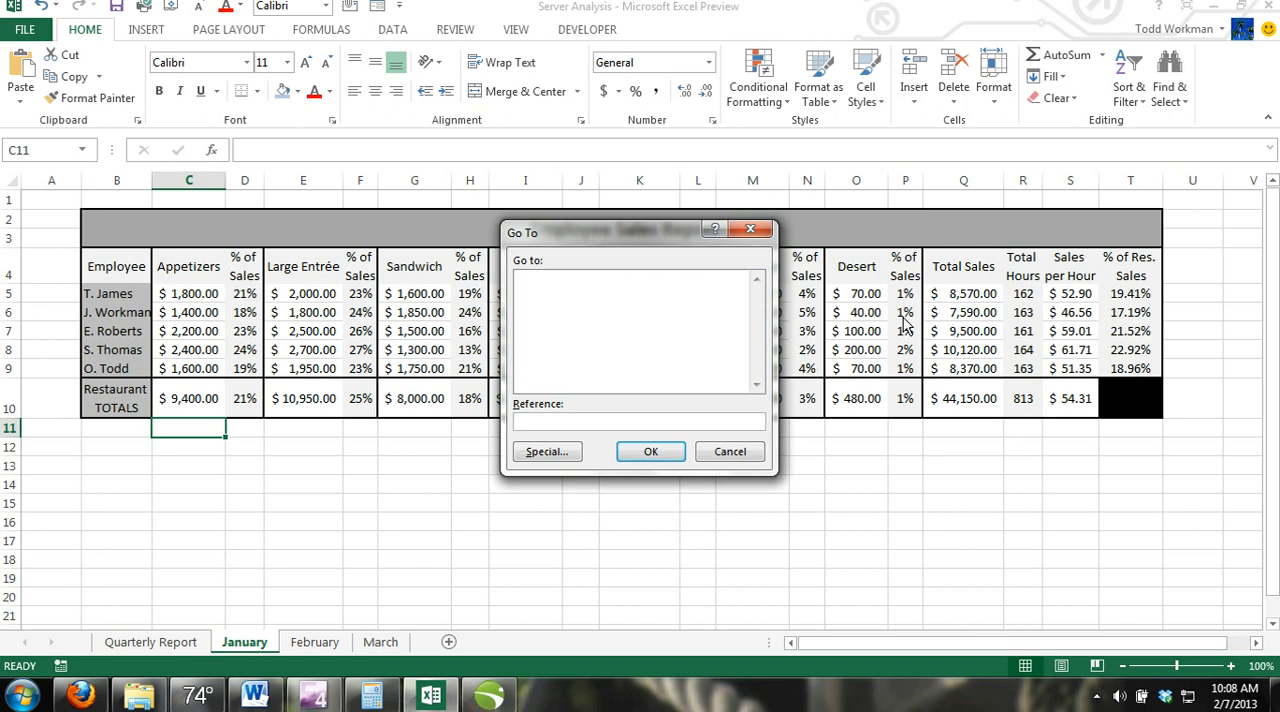
{"action": "type", "text": "A1"}
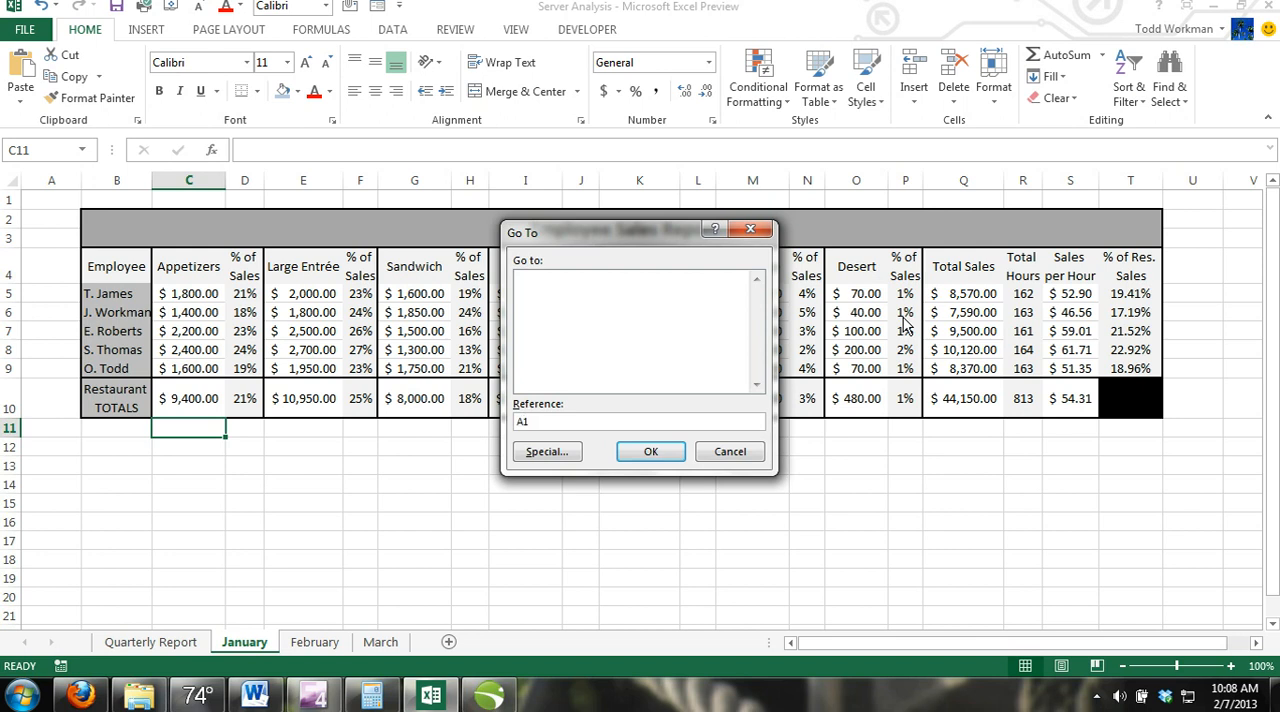
{"action": "type", "text": ":"}
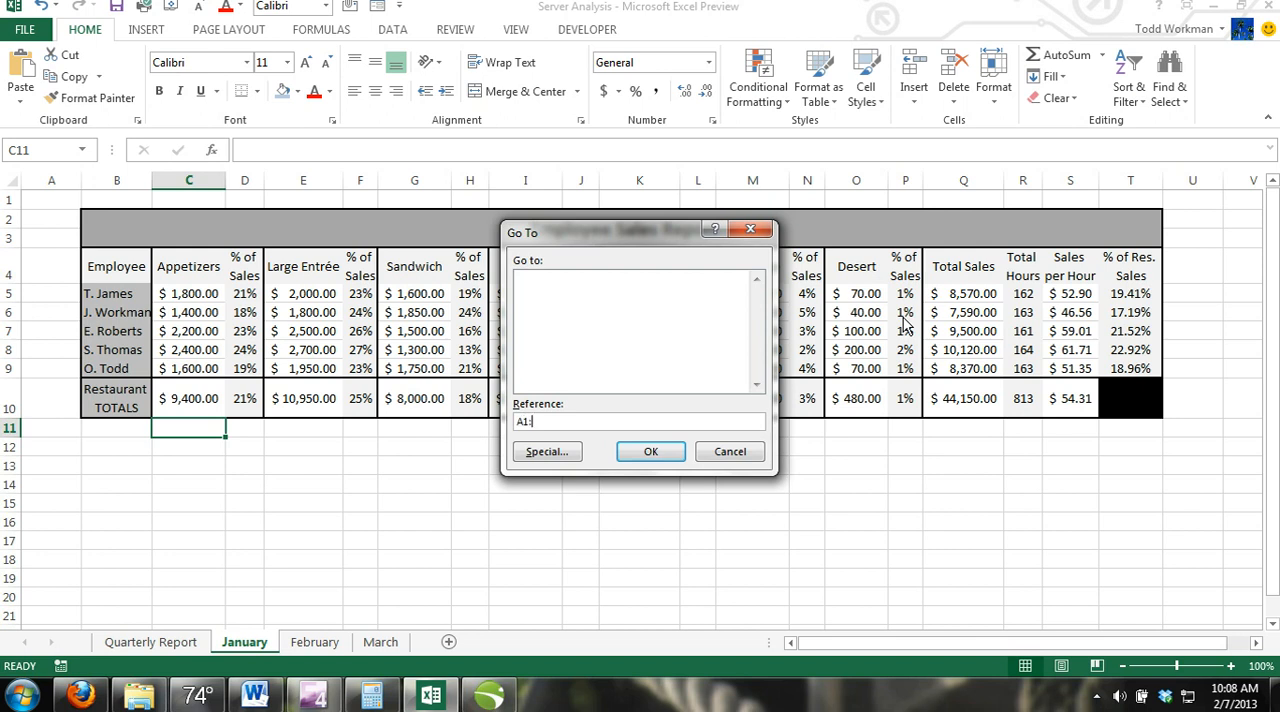
{"action": "type", "text": "F"}
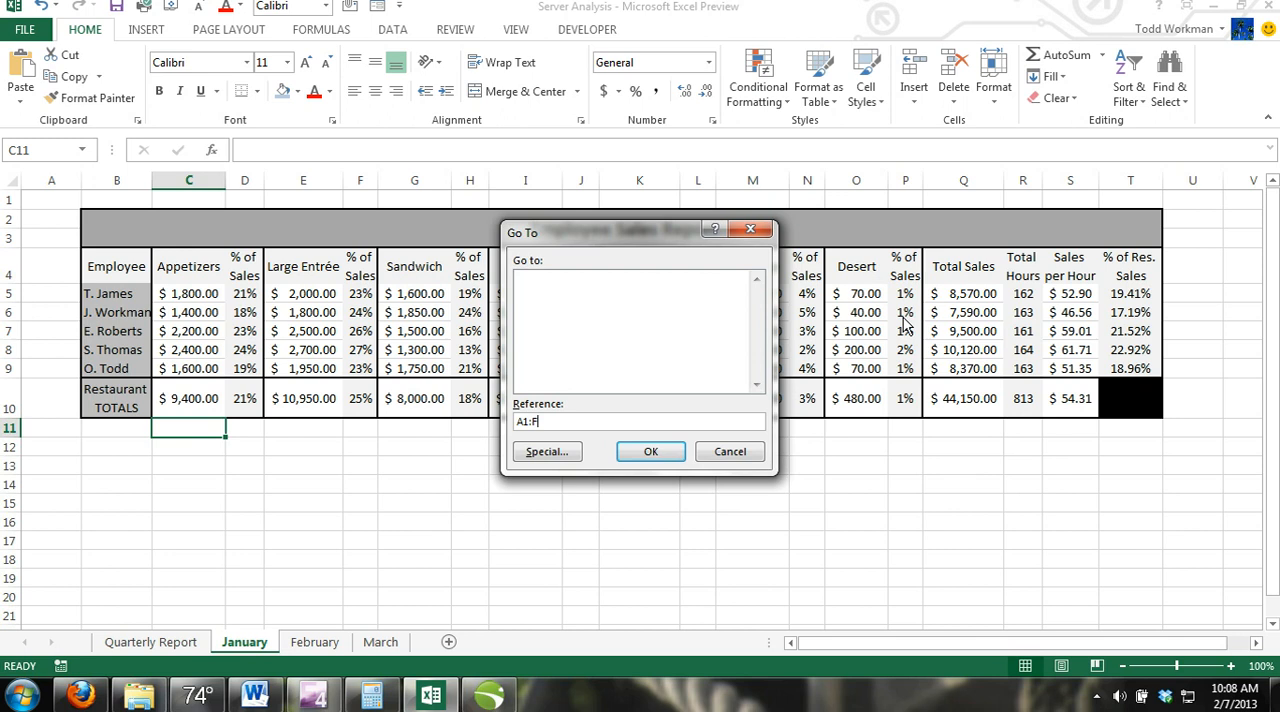
{"action": "type", "text": "20"}
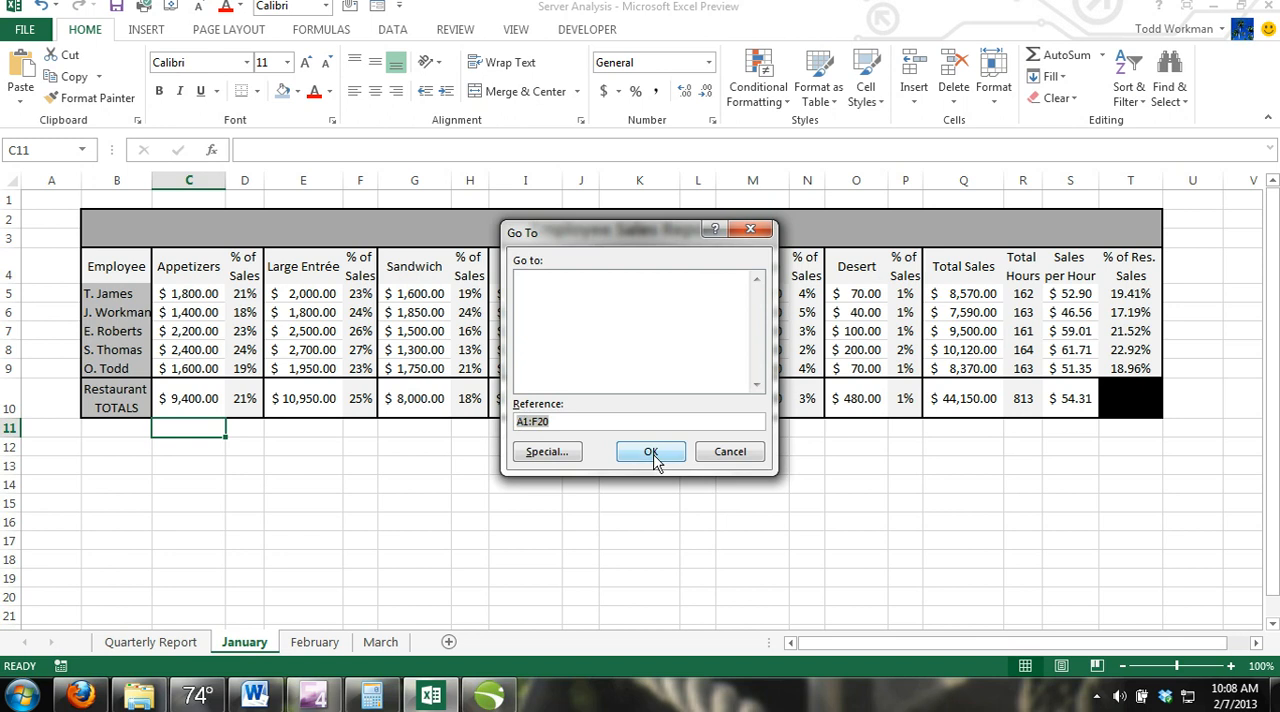
{"action": "left_click", "coordinate": [652, 452]}
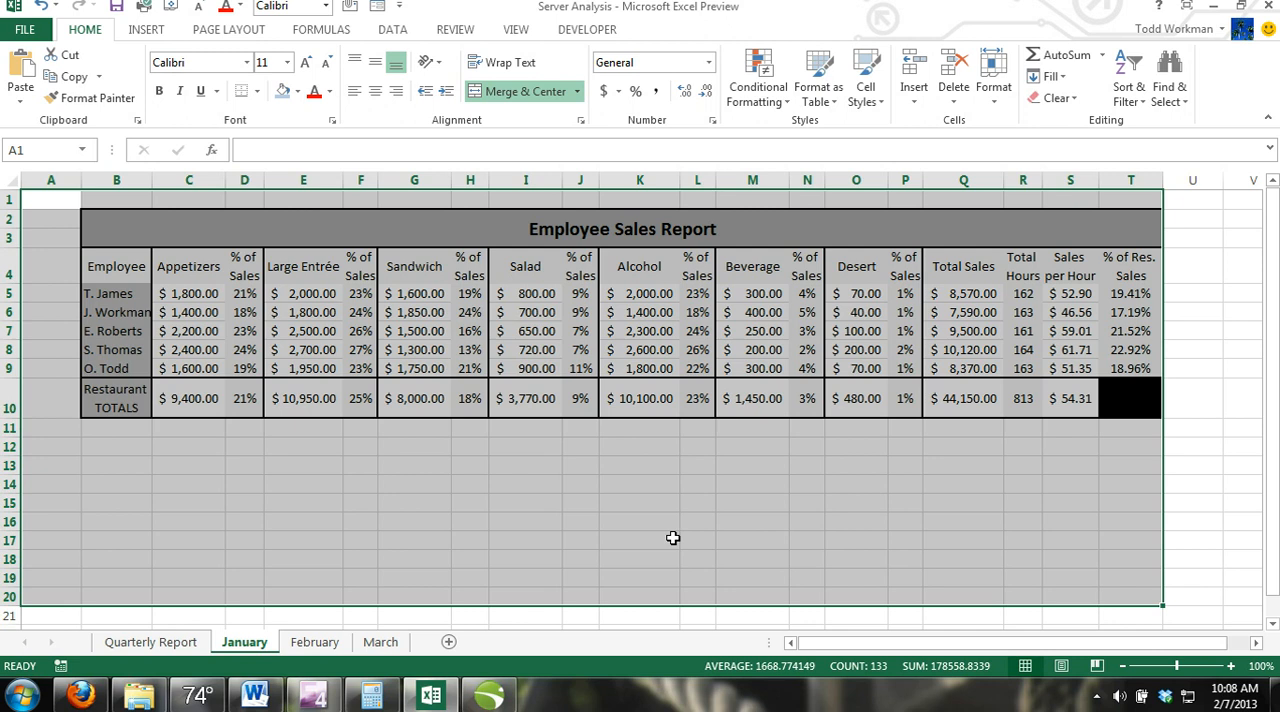
{"action": "mouse_move", "coordinate": [660, 532]}
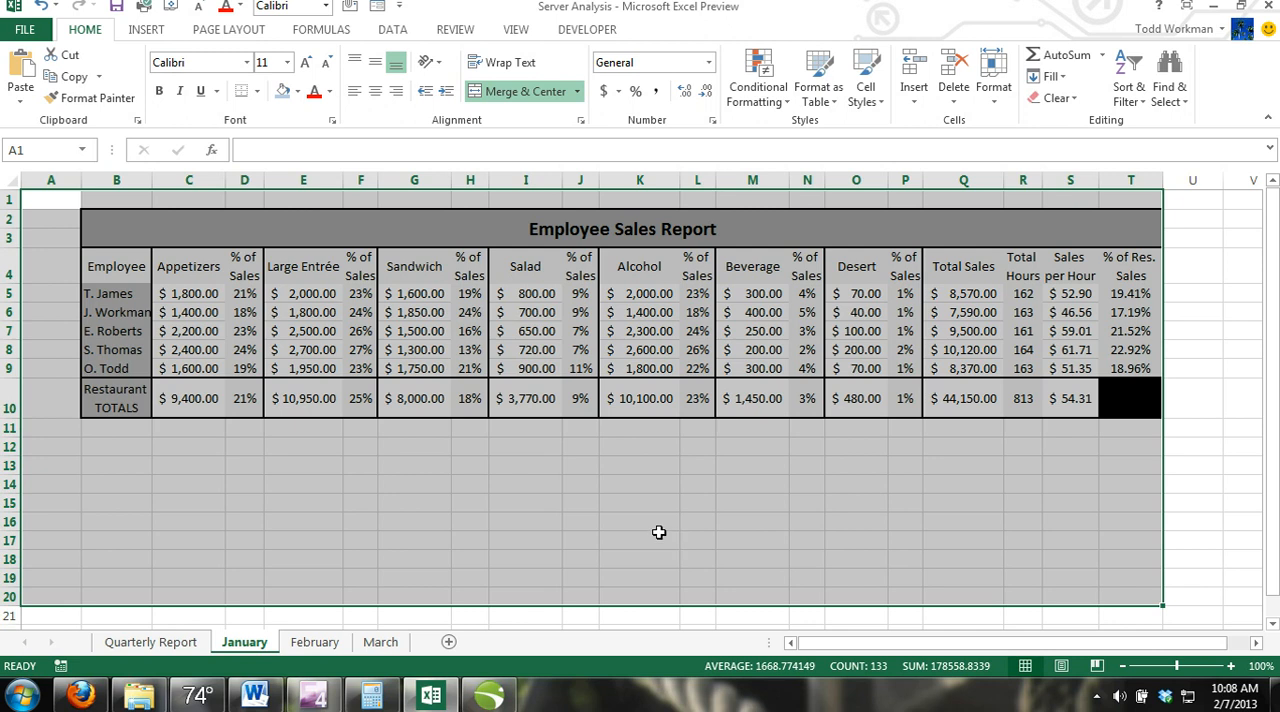
{"action": "left_click", "coordinate": [640, 540]}
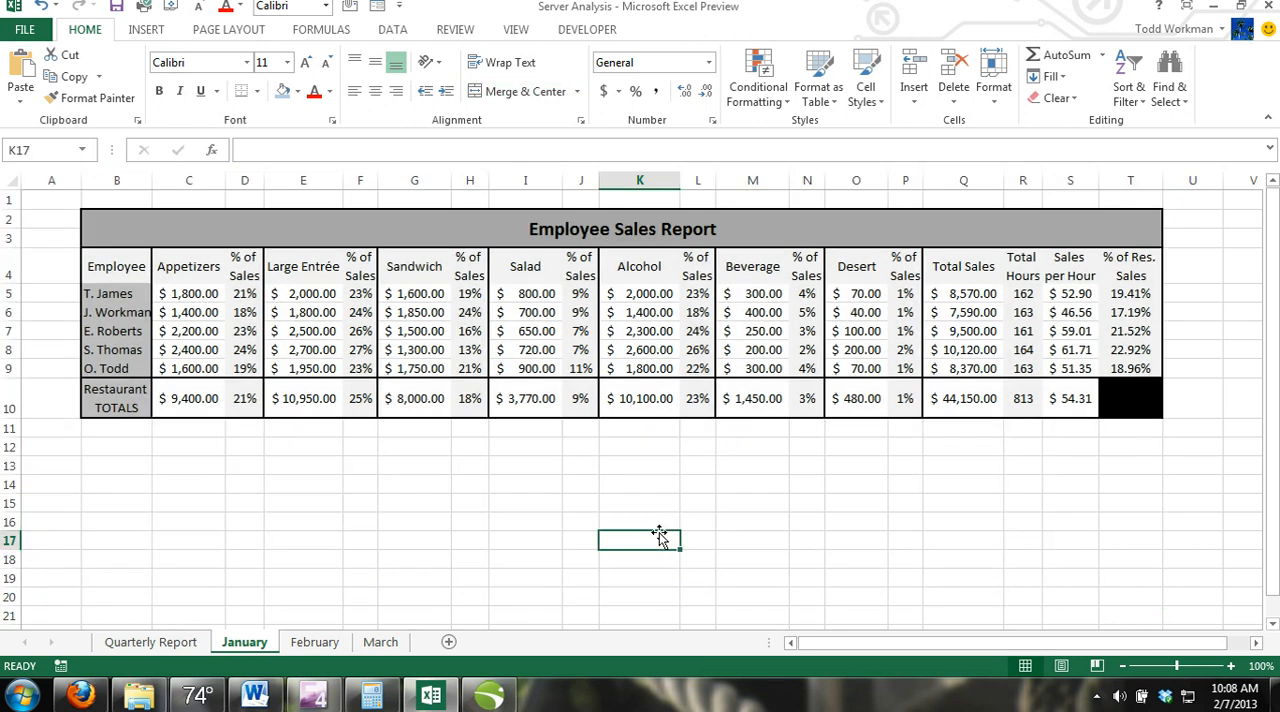
{"action": "mouse_move", "coordinate": [346, 606]}
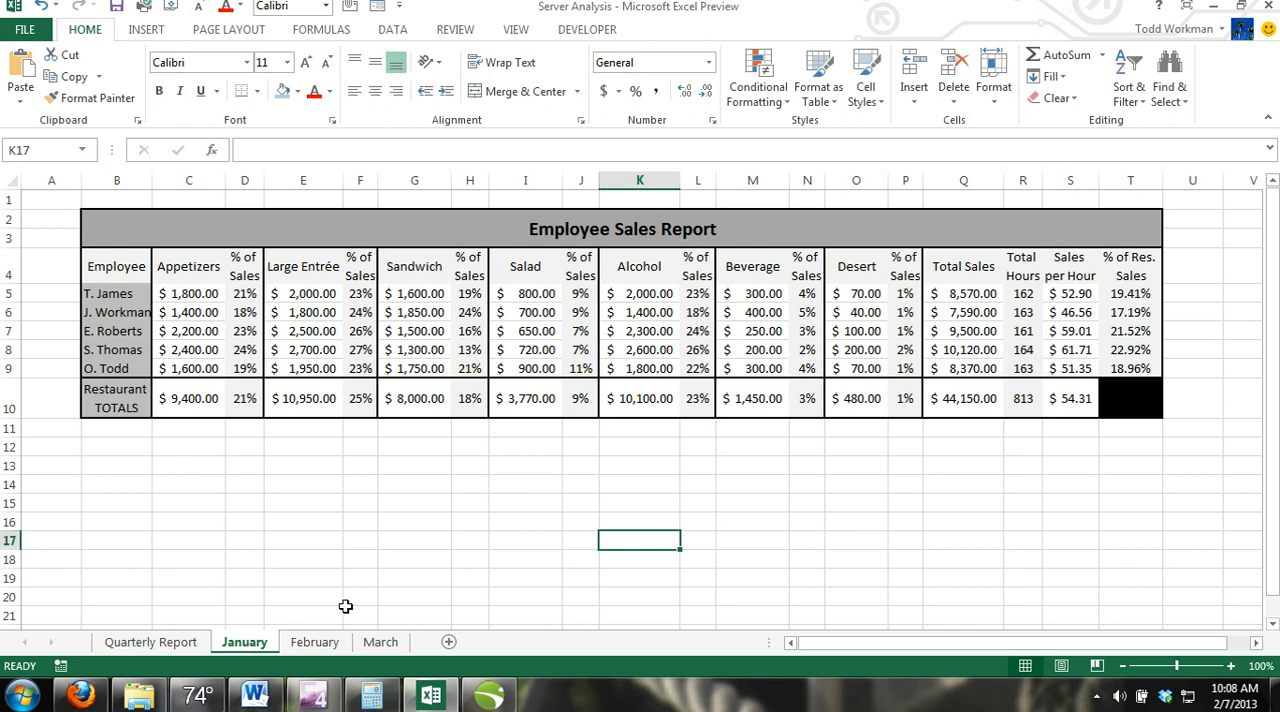
{"action": "mouse_move", "coordinate": [344, 604]}
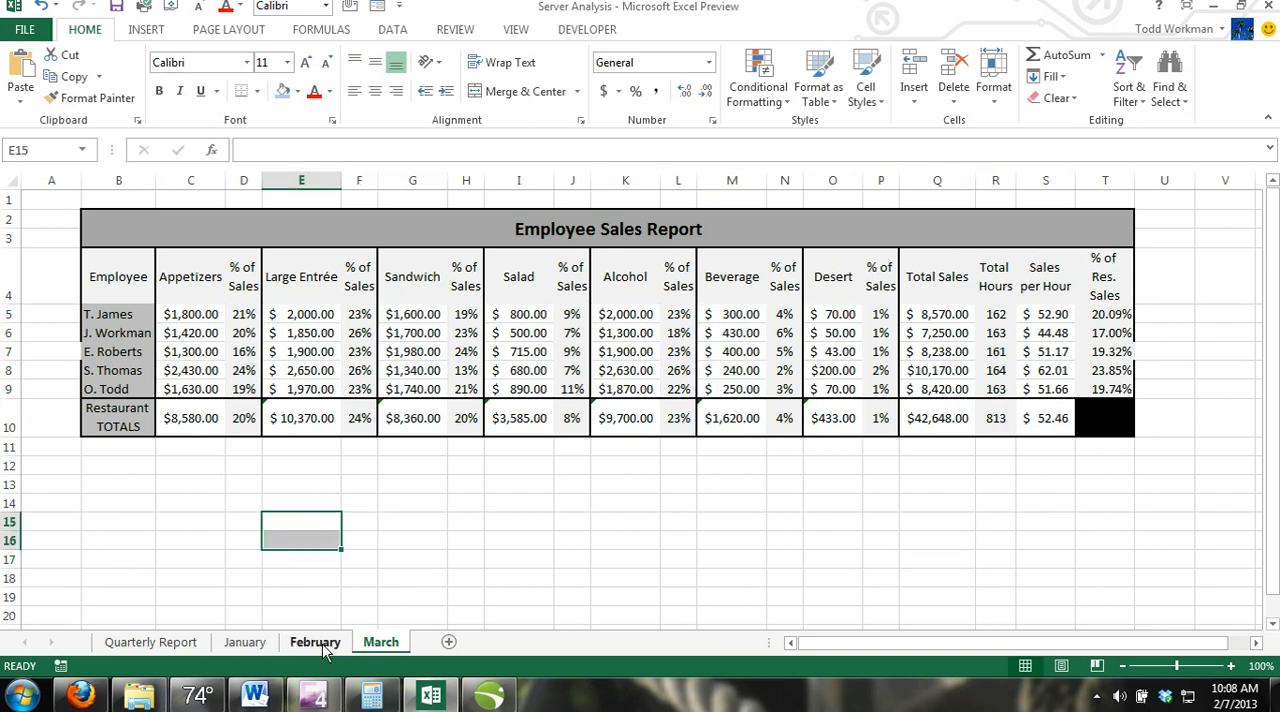
{"action": "left_click", "coordinate": [244, 642]}
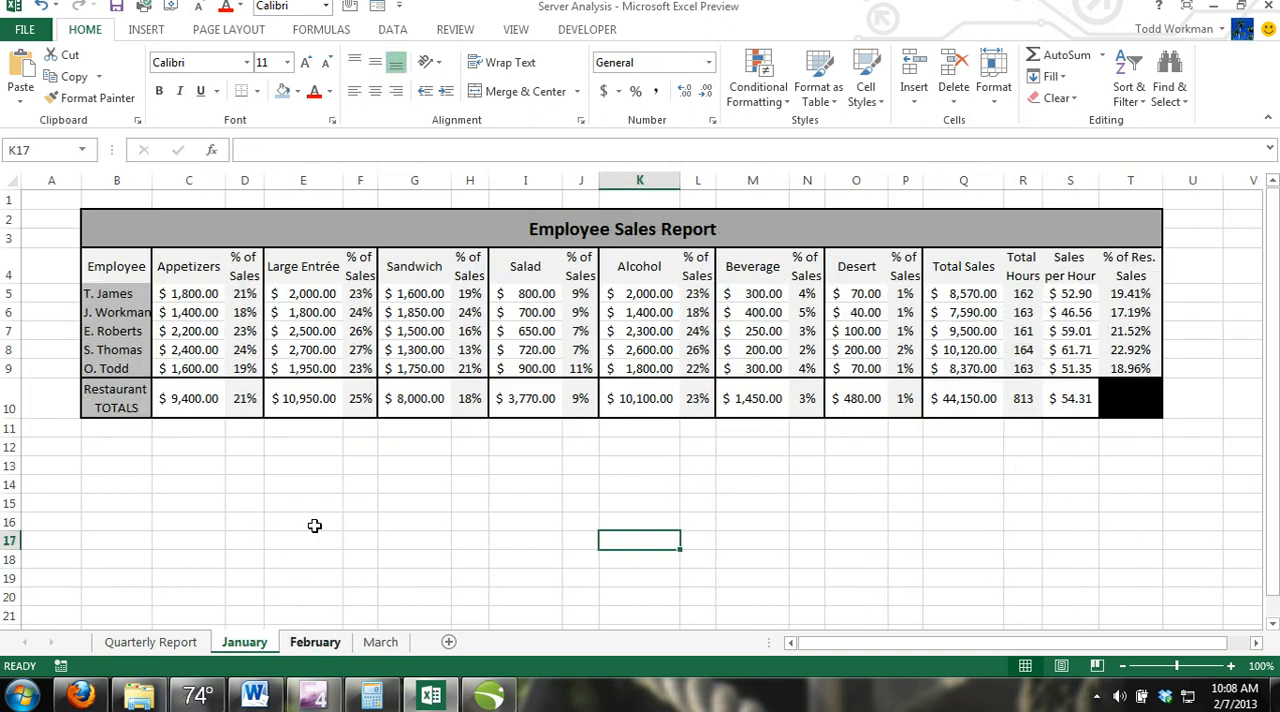
{"action": "left_click", "coordinate": [314, 640]}
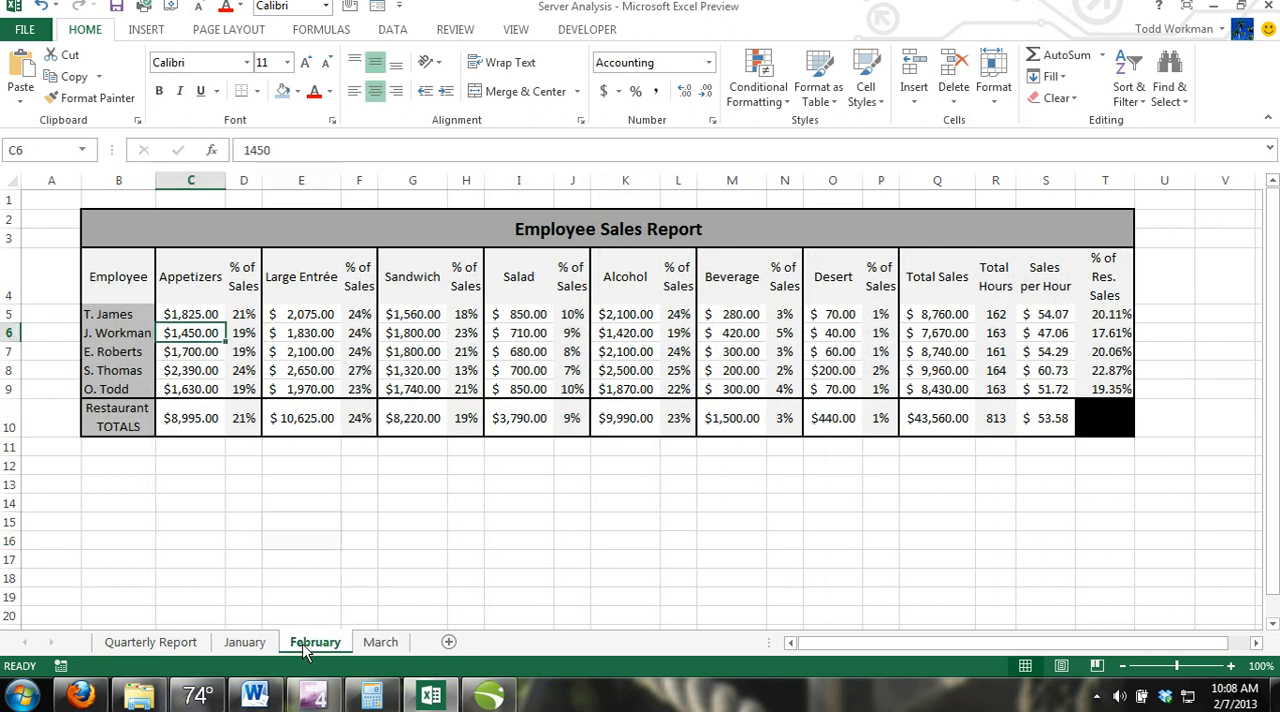
{"action": "left_click", "coordinate": [244, 642]}
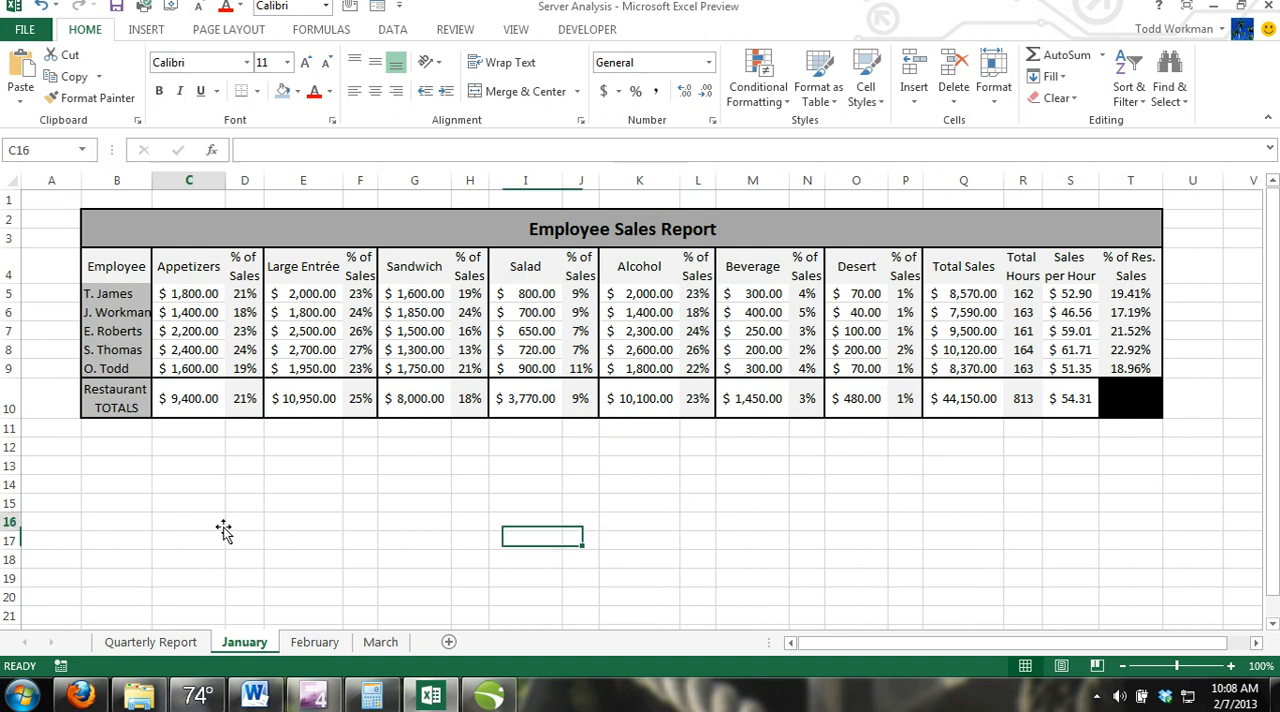
{"action": "left_click", "coordinate": [188, 520]}
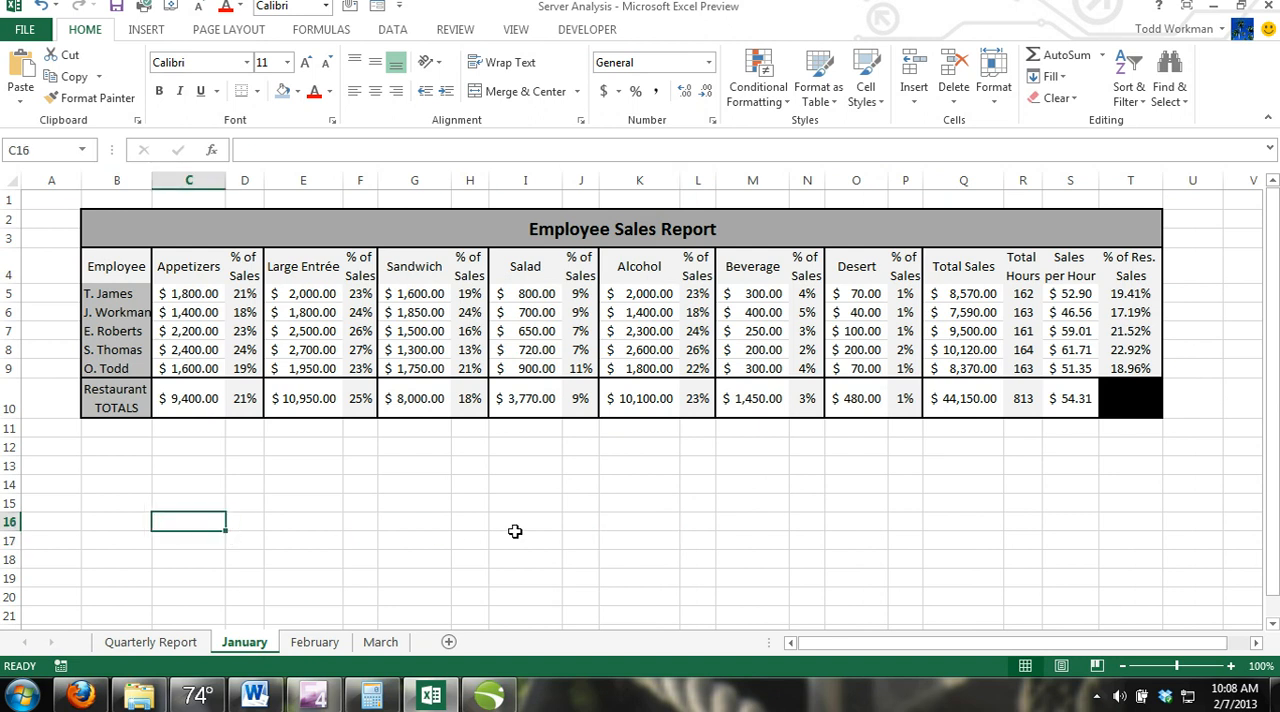
{"action": "mouse_move", "coordinate": [490, 540]}
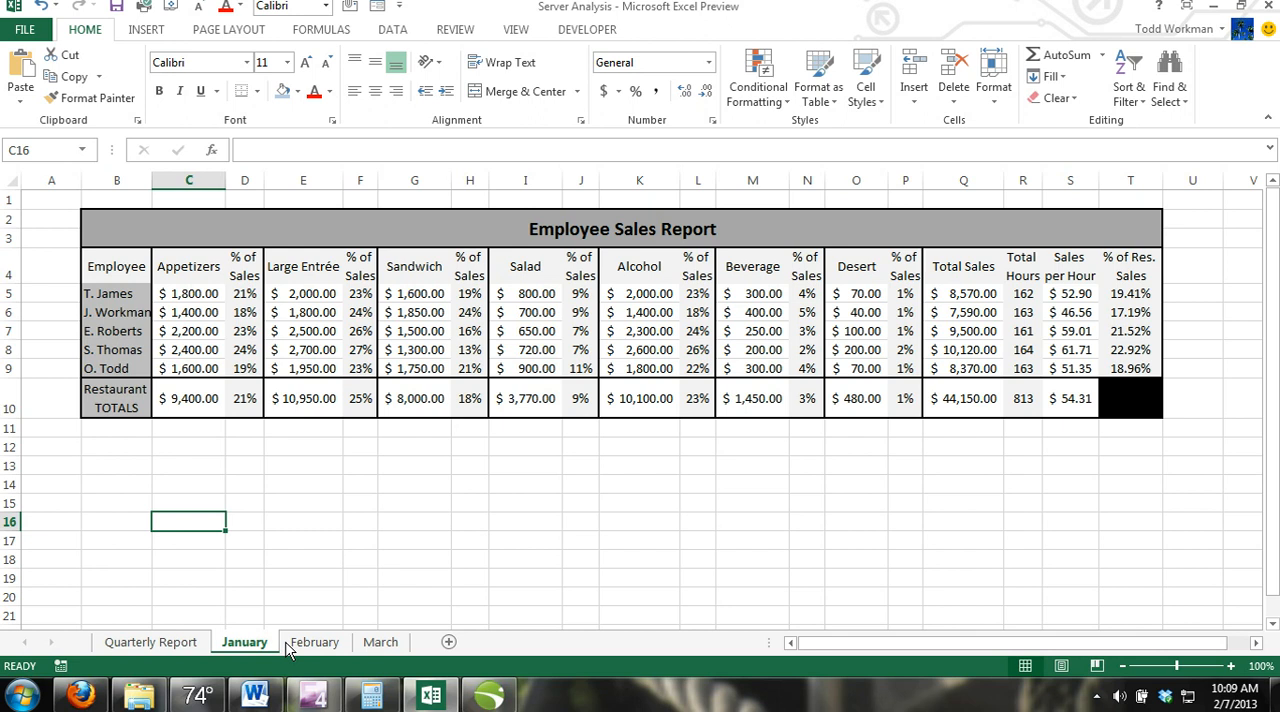
Group the January, February and March sheets and increase the report's font size
{"action": "left_click", "coordinate": [380, 642]}
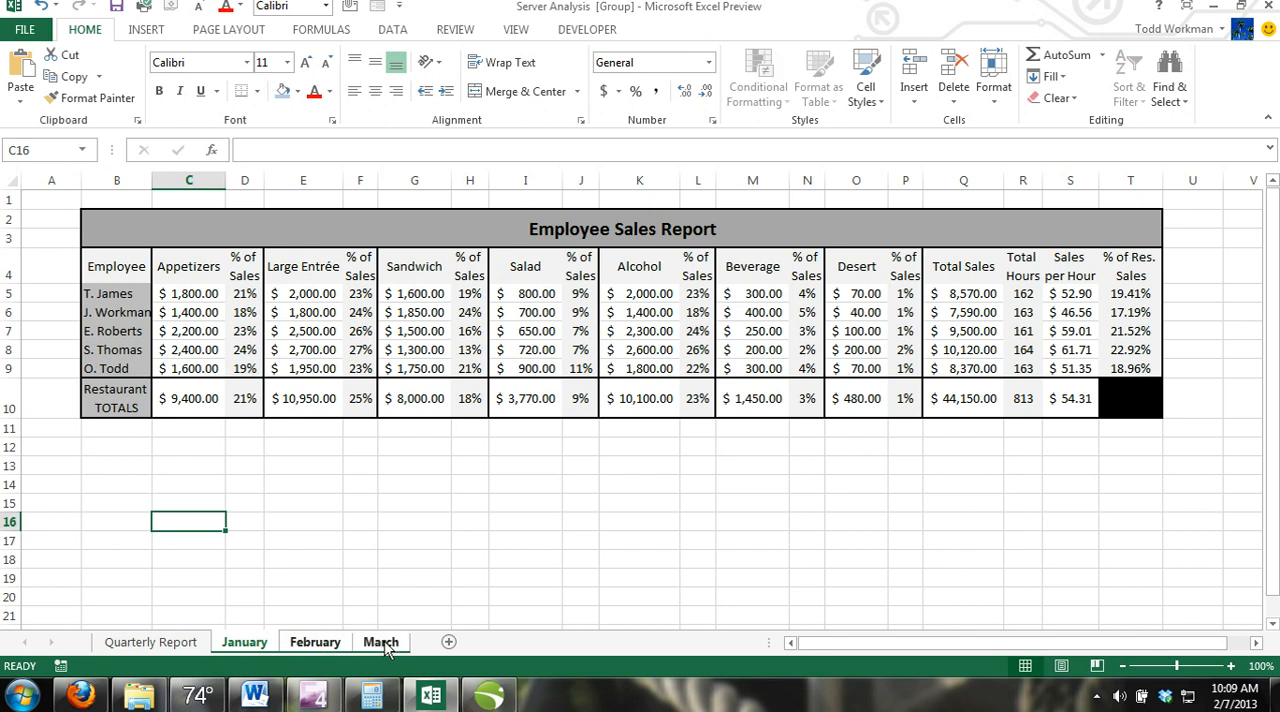
{"action": "left_click", "coordinate": [116, 228]}
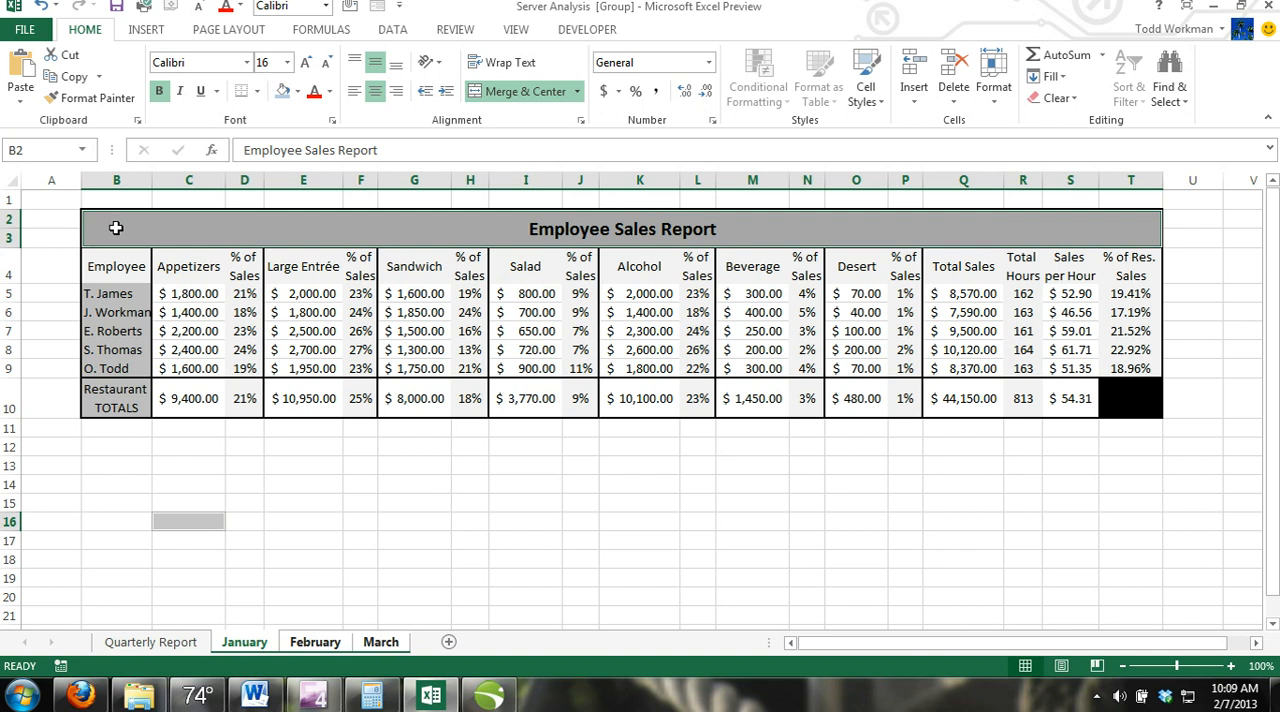
{"action": "mouse_move", "coordinate": [144, 284]}
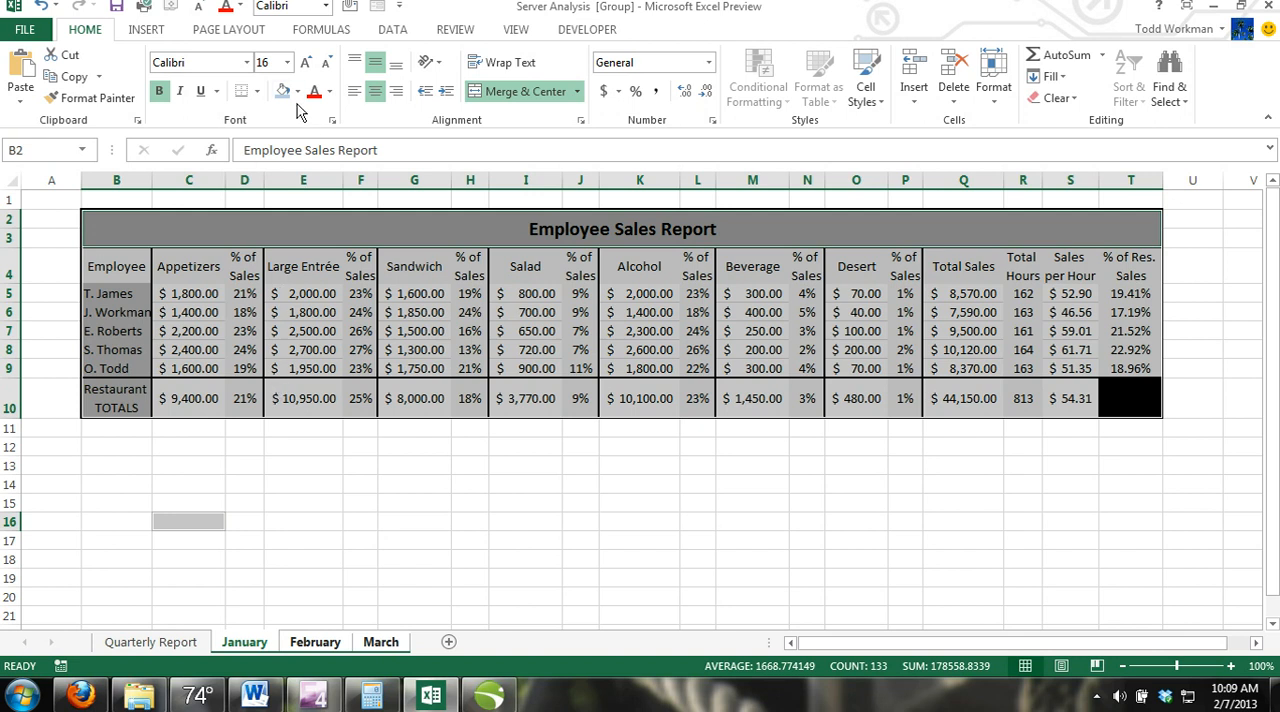
{"action": "left_click", "coordinate": [288, 62]}
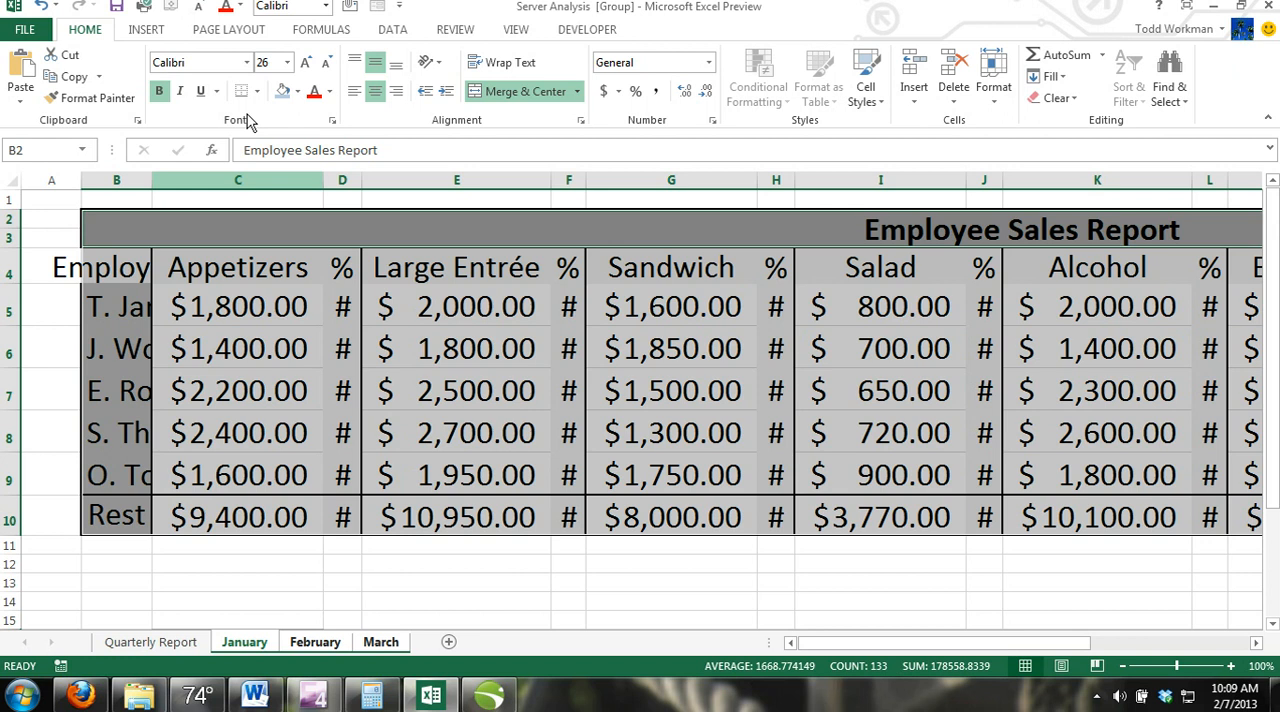
Switch the grouped report's font from Calibri to Adobe Fan Heiti Std B
{"action": "left_click", "coordinate": [248, 62]}
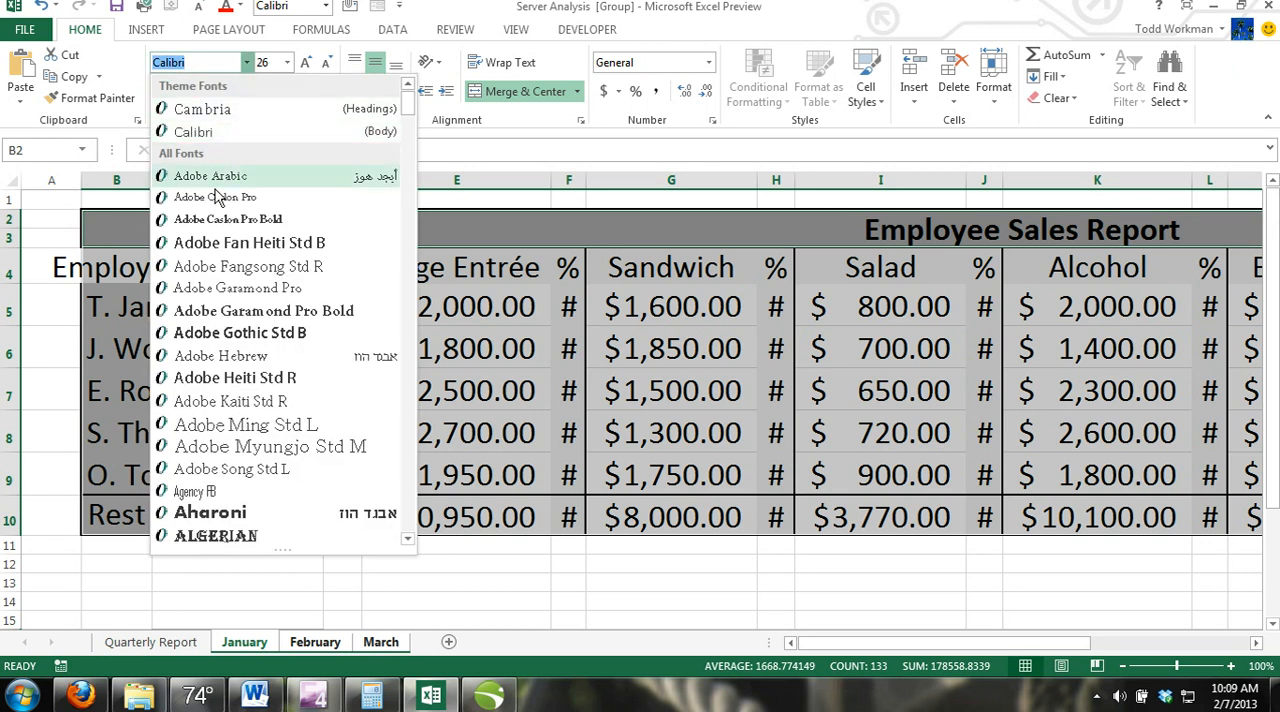
{"action": "left_click", "coordinate": [236, 242]}
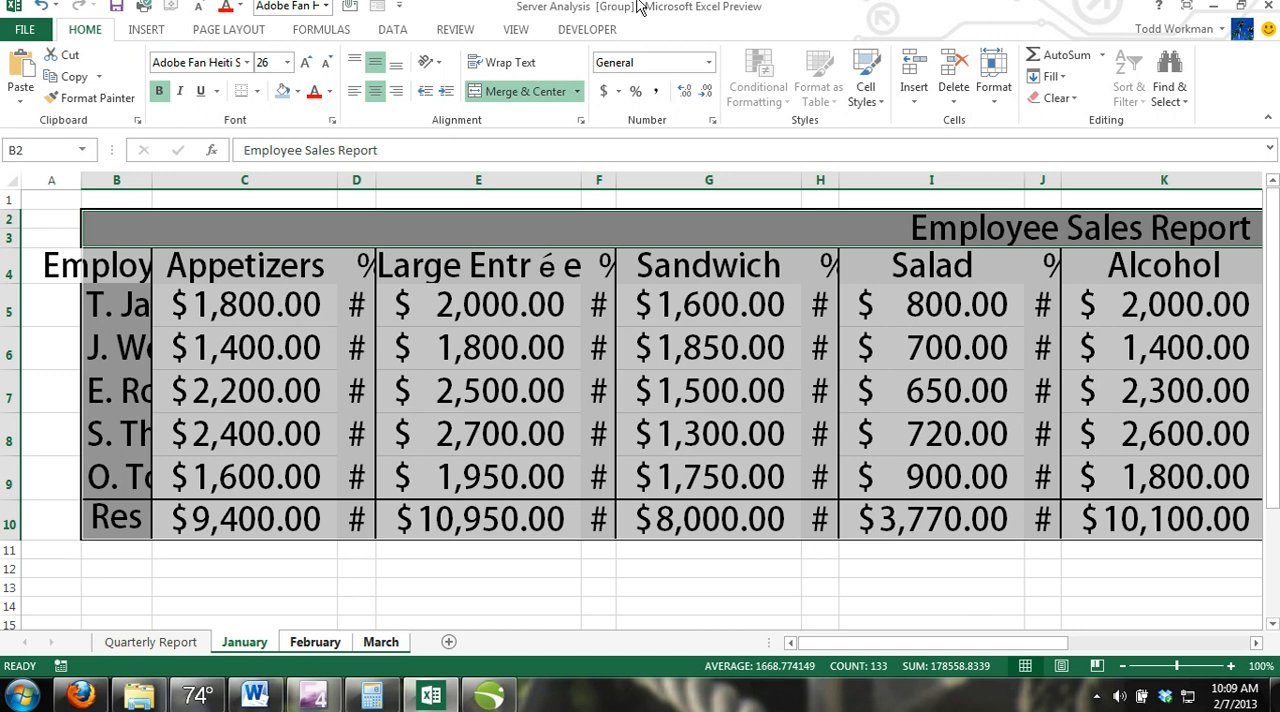
{"action": "mouse_move", "coordinate": [636, 8]}
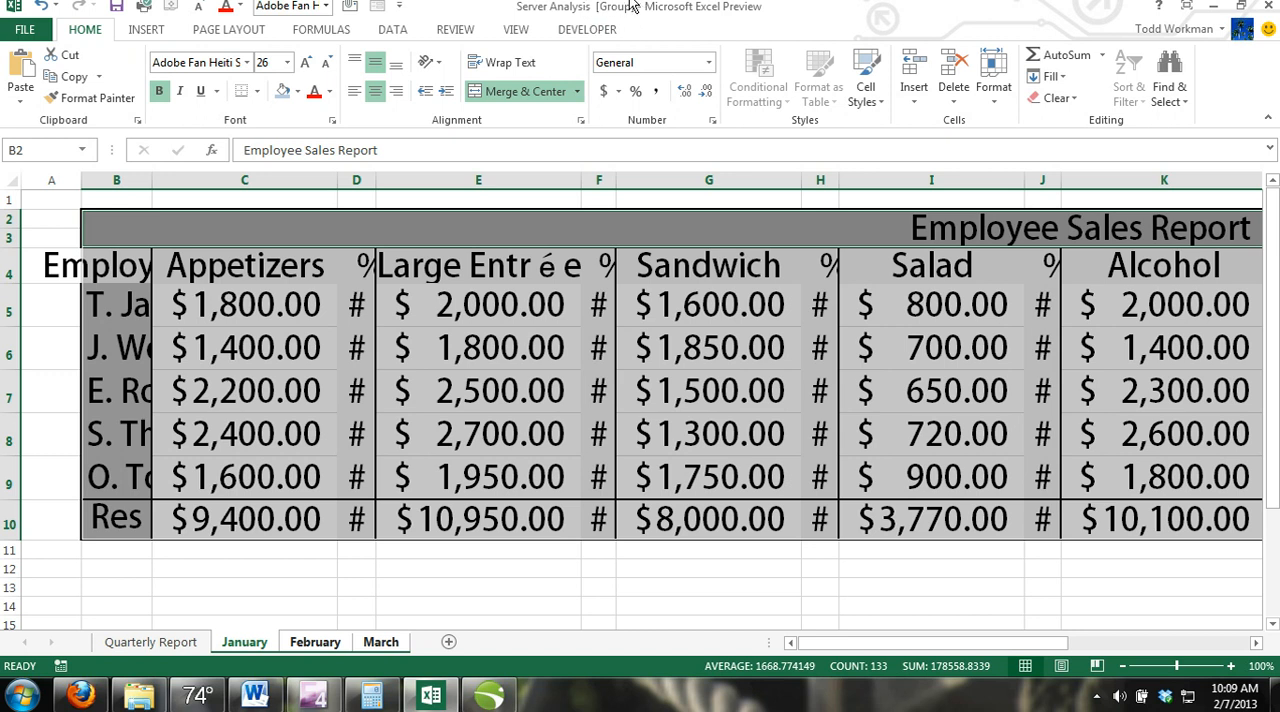
{"action": "mouse_move", "coordinate": [640, 42]}
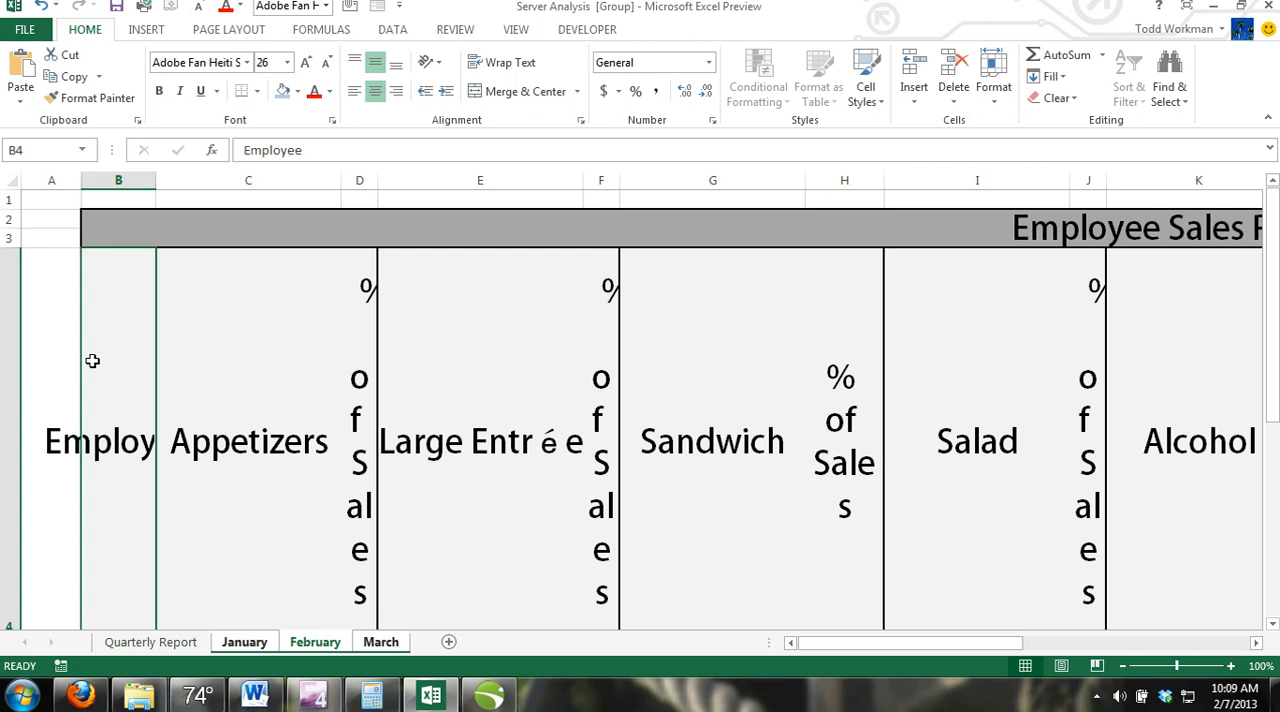
{"action": "mouse_move", "coordinate": [154, 224]}
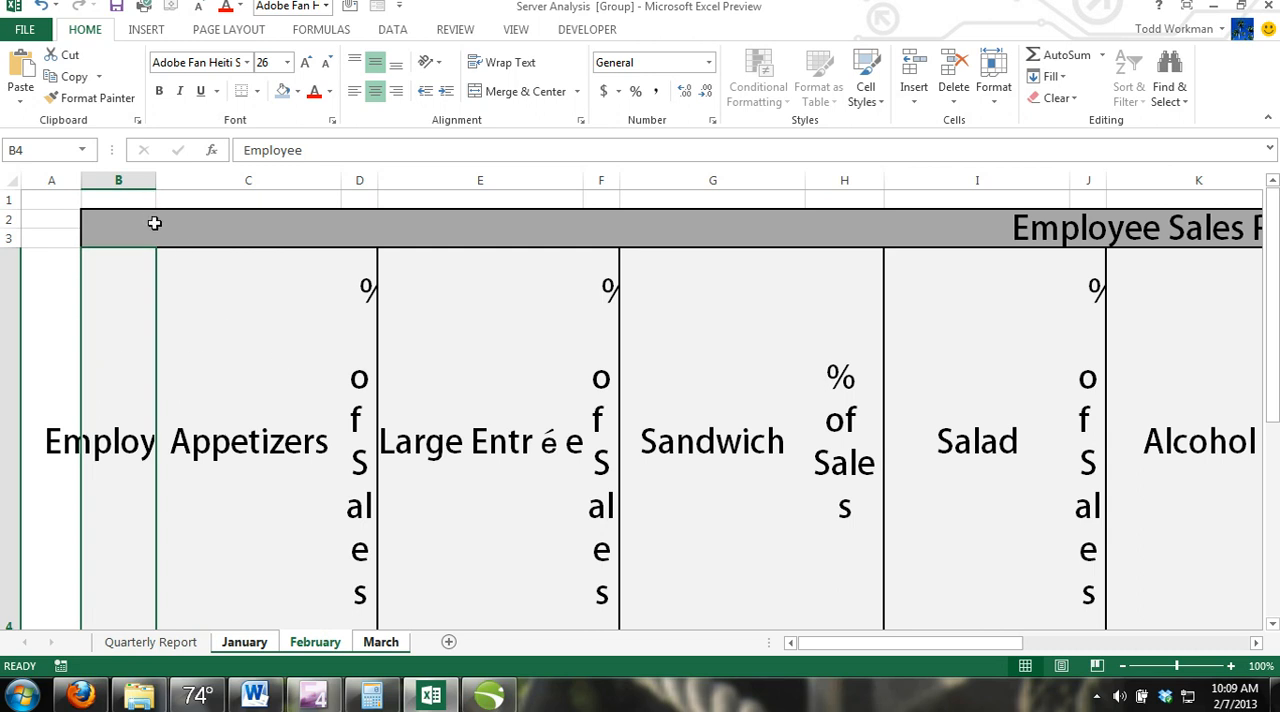
{"action": "mouse_move", "coordinate": [196, 300]}
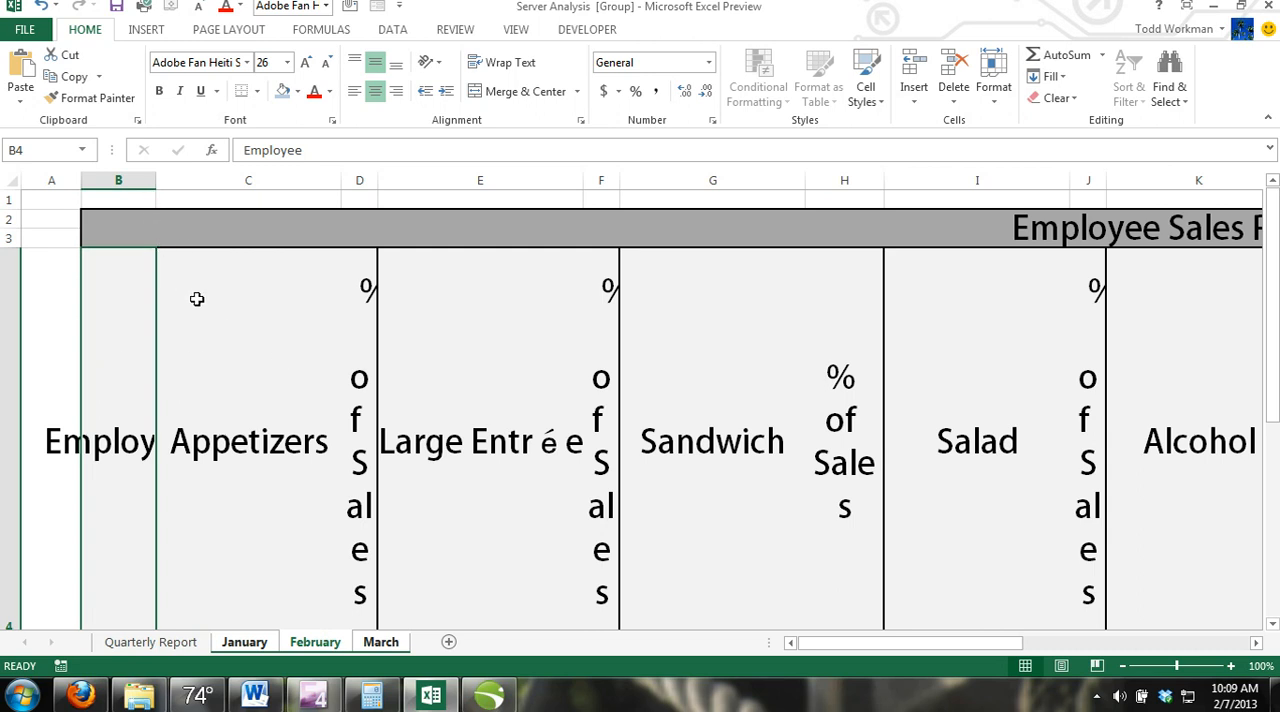
{"action": "mouse_move", "coordinate": [196, 288]}
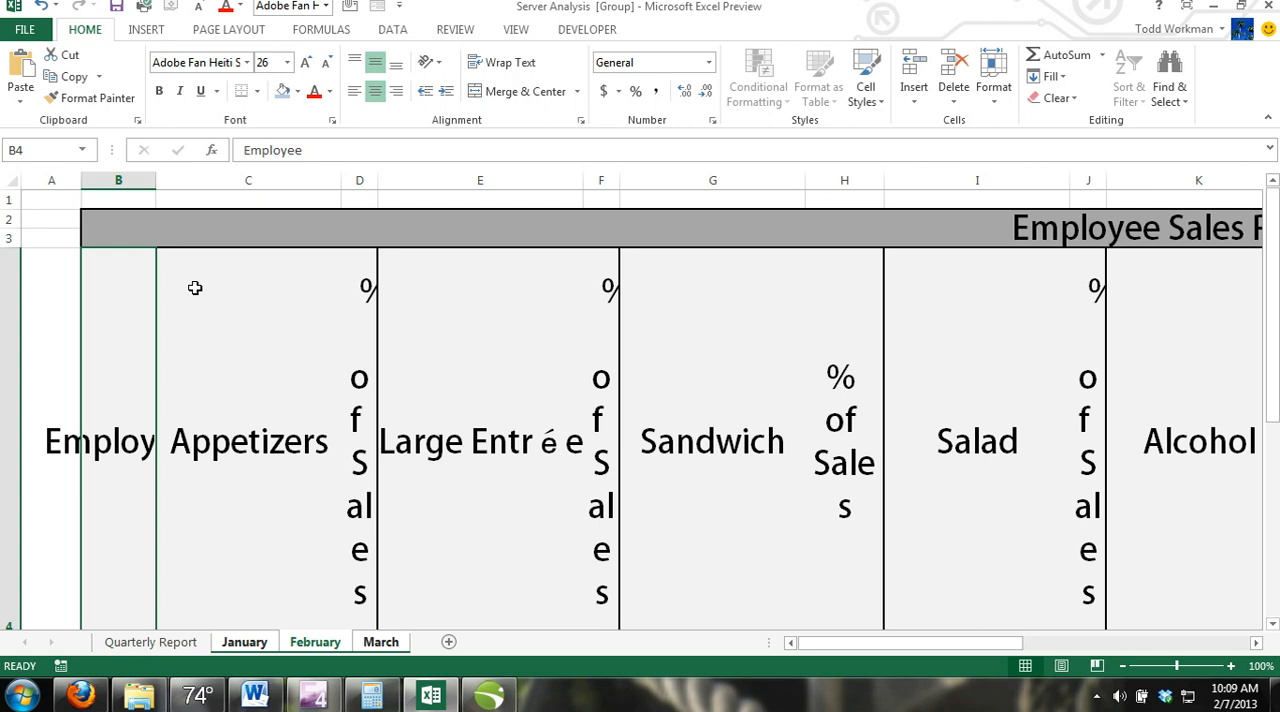
Show the Insert ribbon with its tables, charts and illustrations tools
{"action": "left_click", "coordinate": [146, 28]}
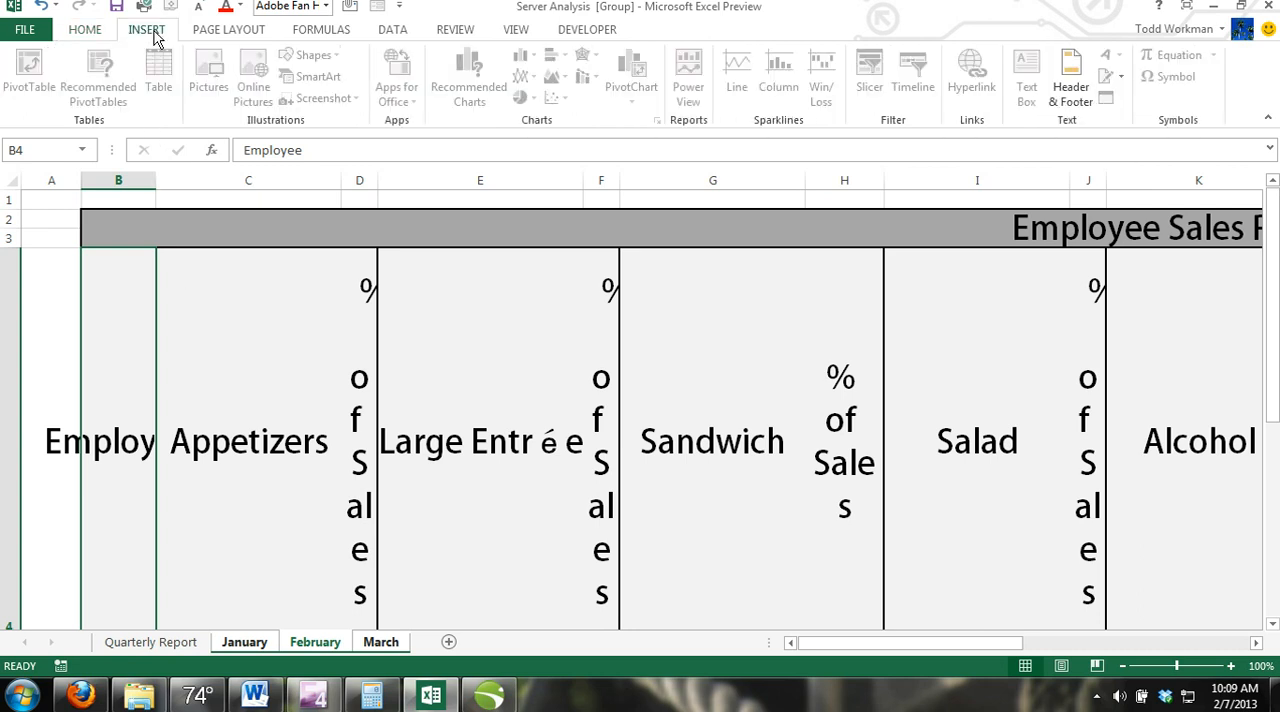